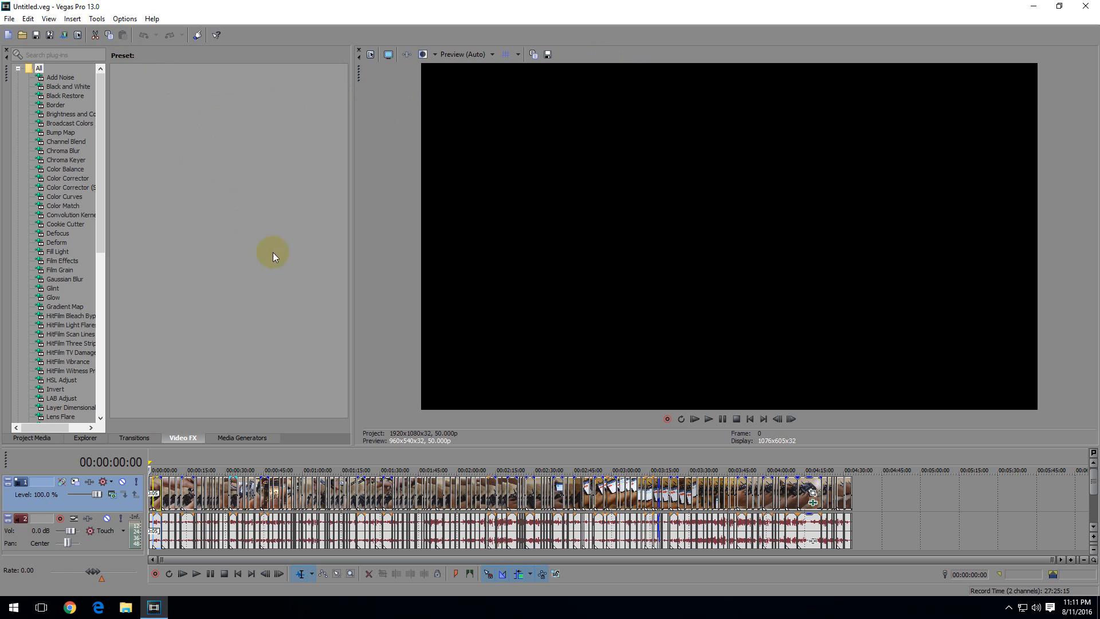
- Bring up Render As and choose the Video for Windows (*.avi) NTSC DV Widescreen template
click(63, 35)
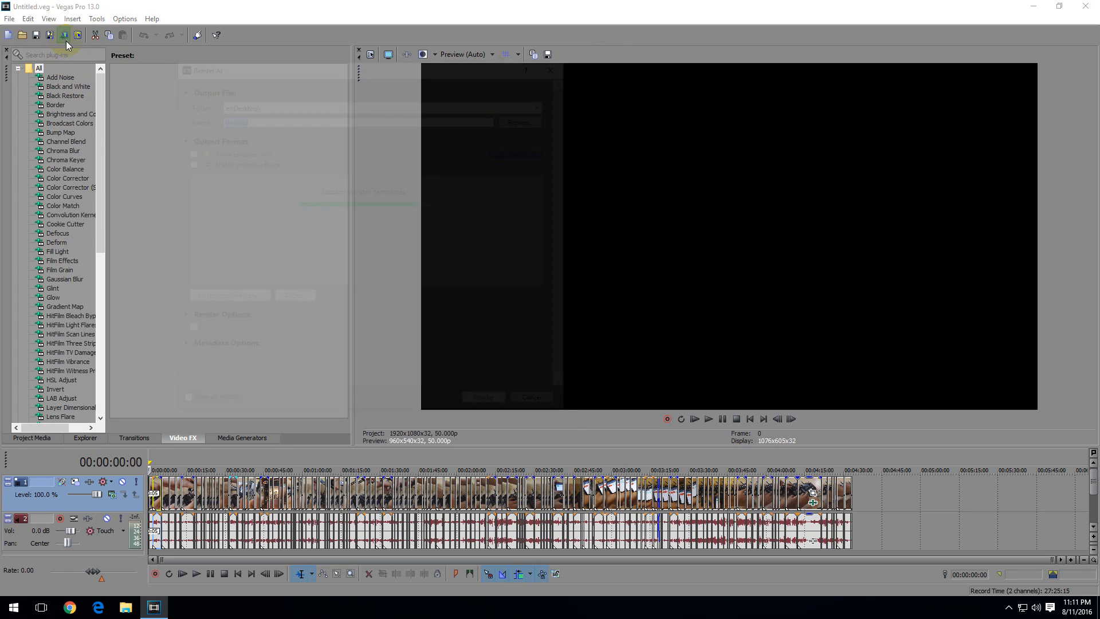
click(186, 199)
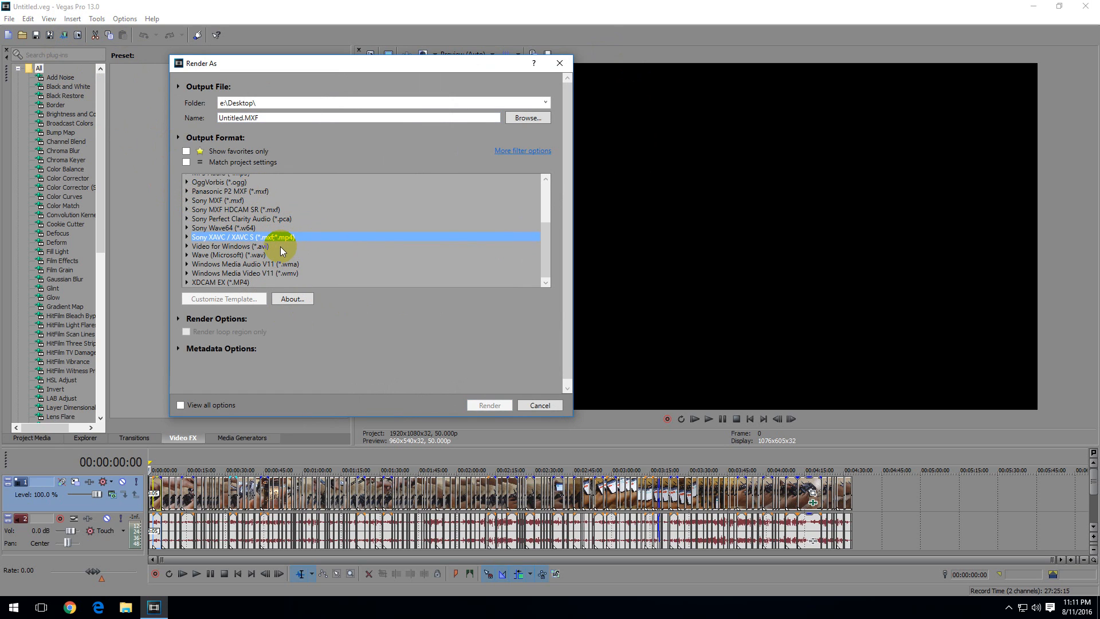
click(231, 246)
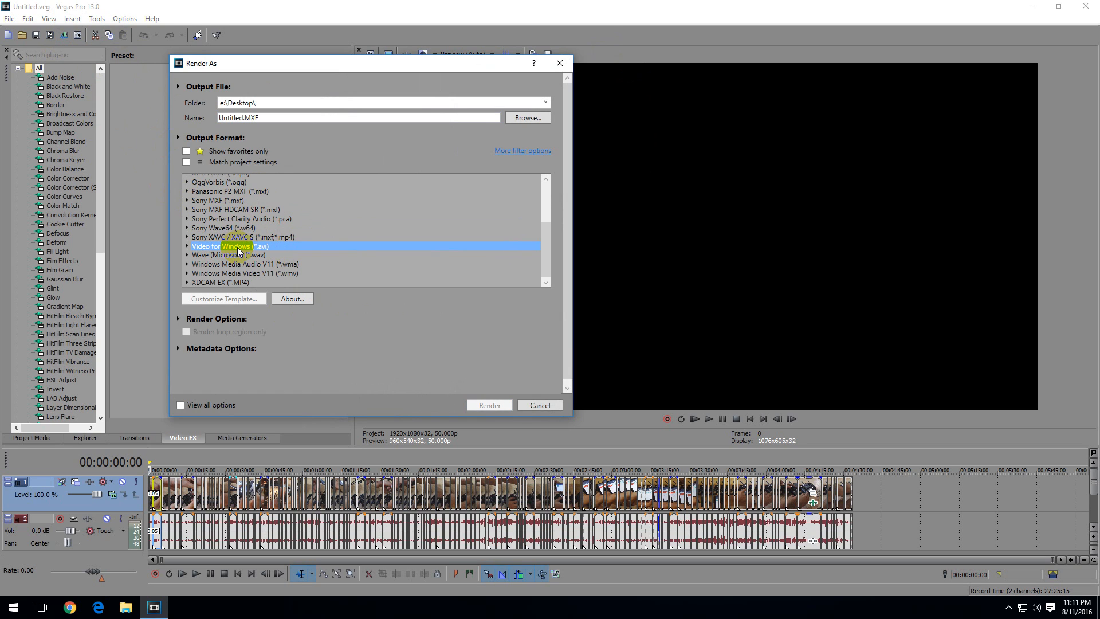
click(187, 247)
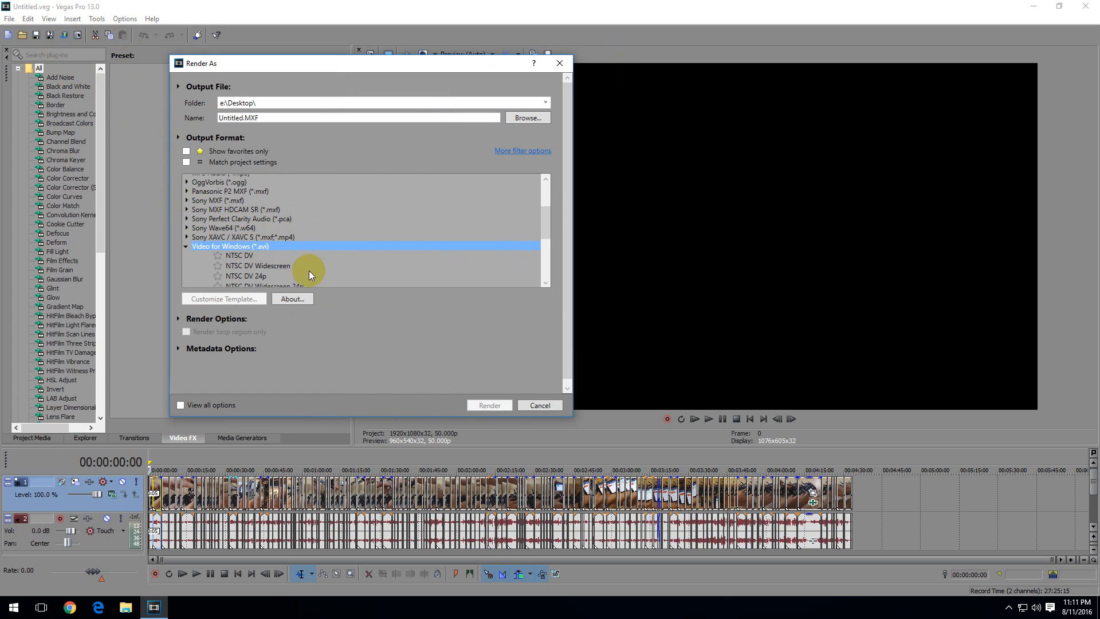
click(257, 265)
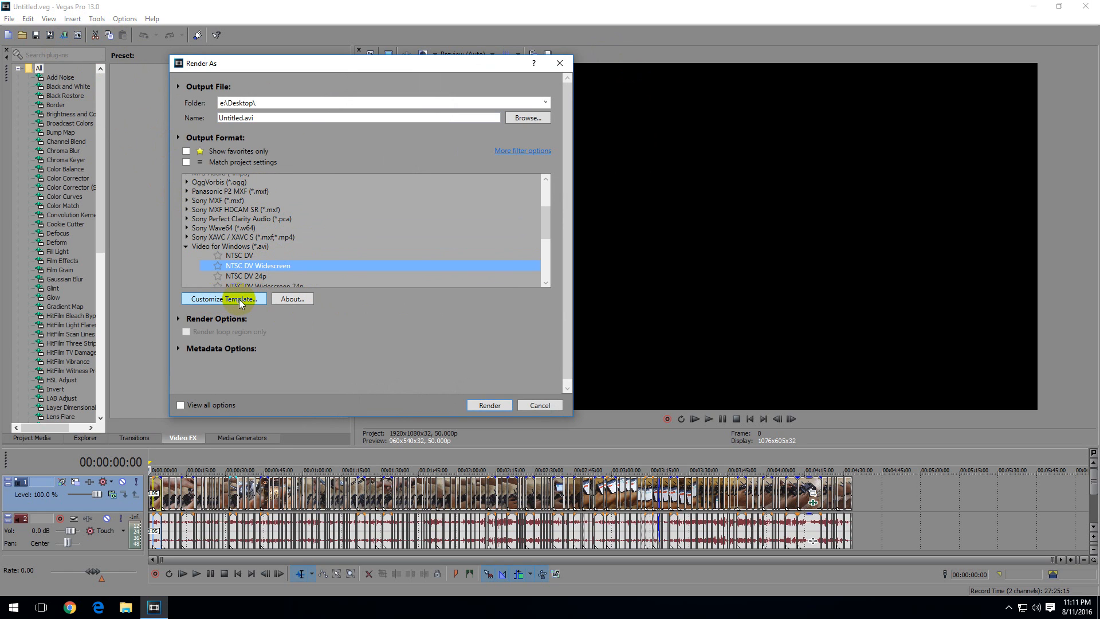
click(225, 298)
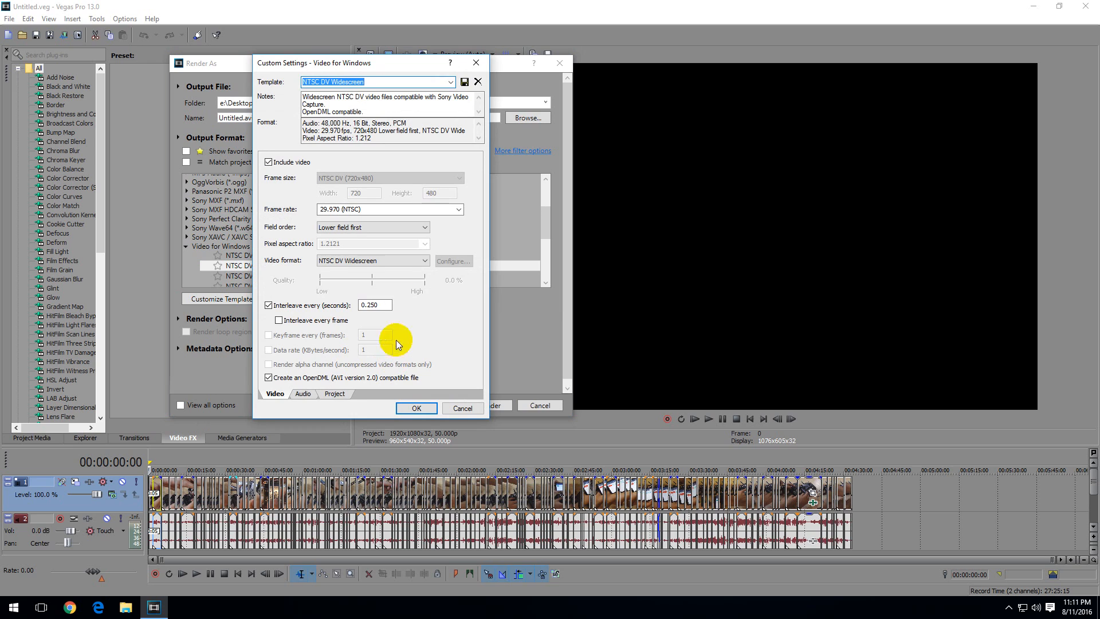
mouse_move(298, 265)
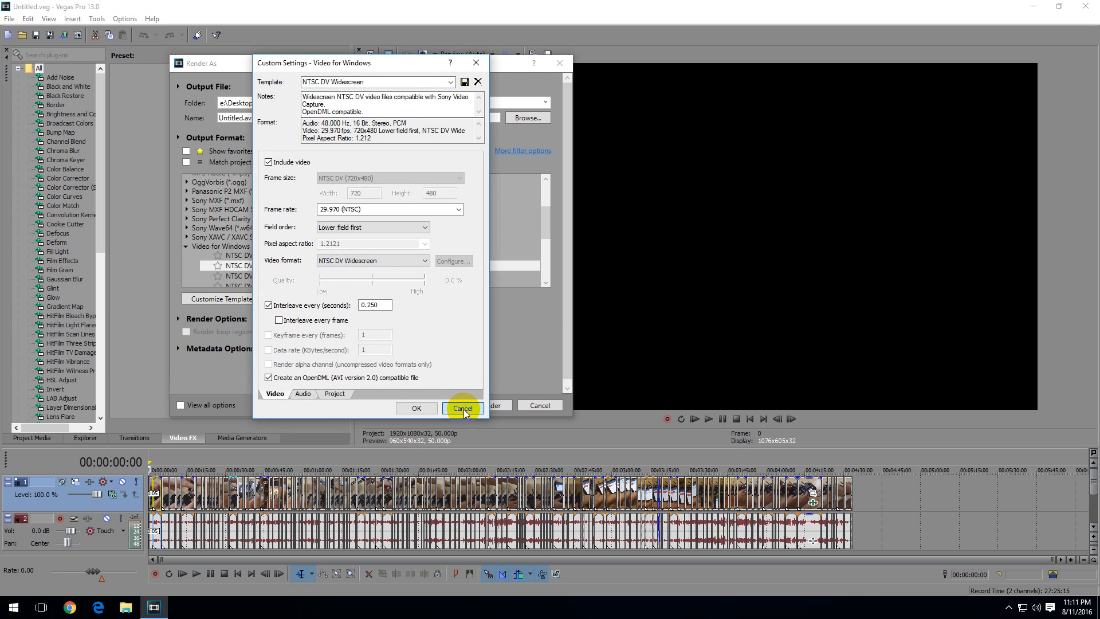
click(462, 408)
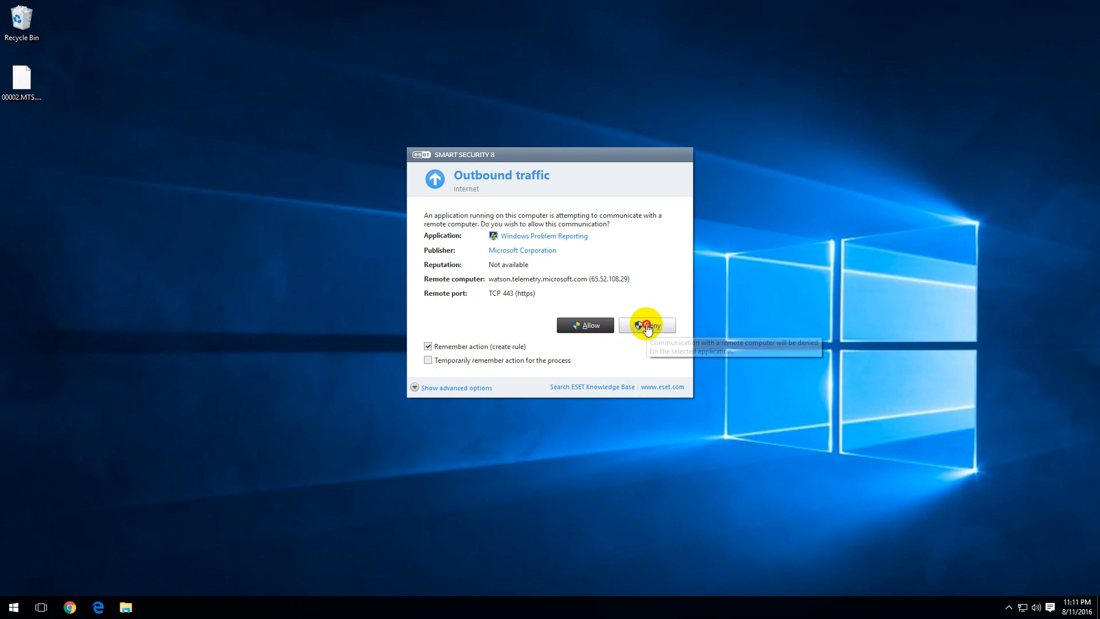
- Deny the ESET prompt and download the x264vfw installer from its SourceForge bookmark in Chrome
click(645, 324)
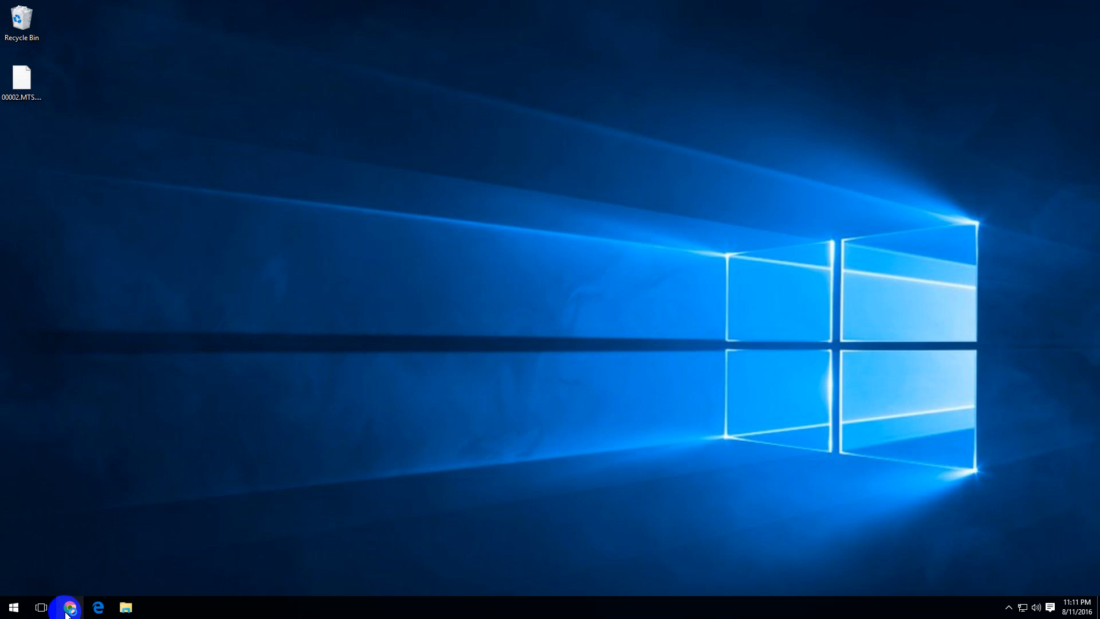
click(68, 607)
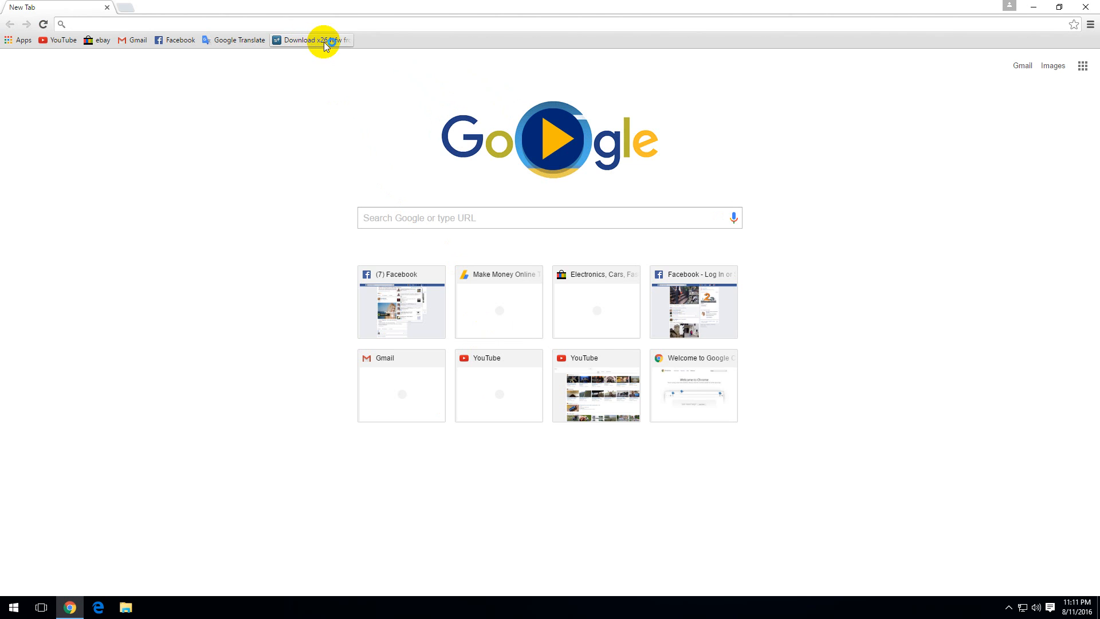
click(311, 40)
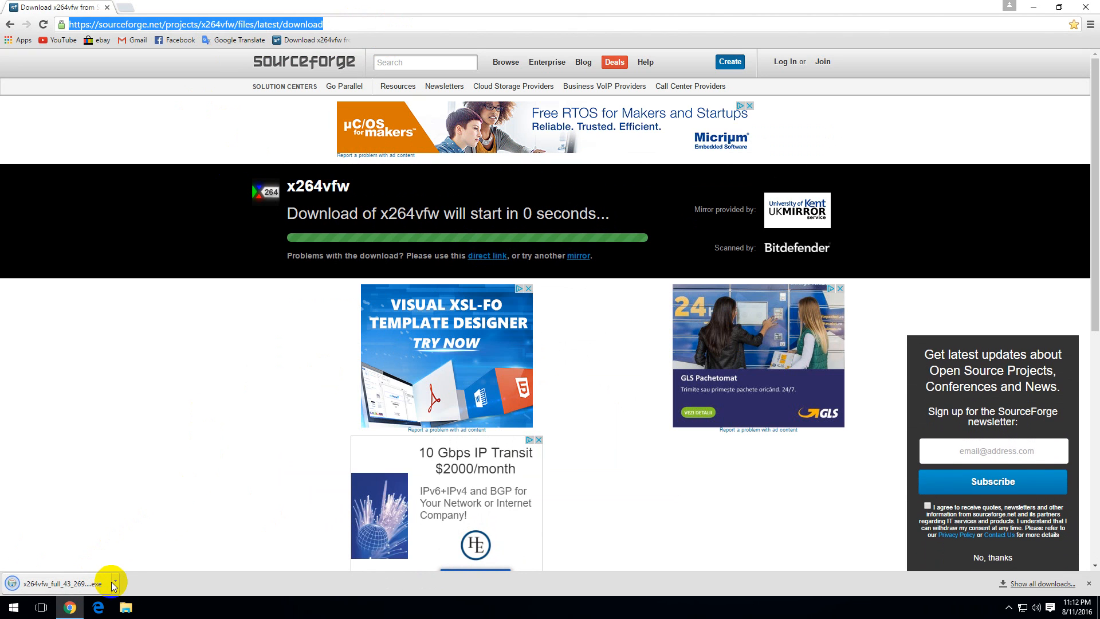
click(114, 583)
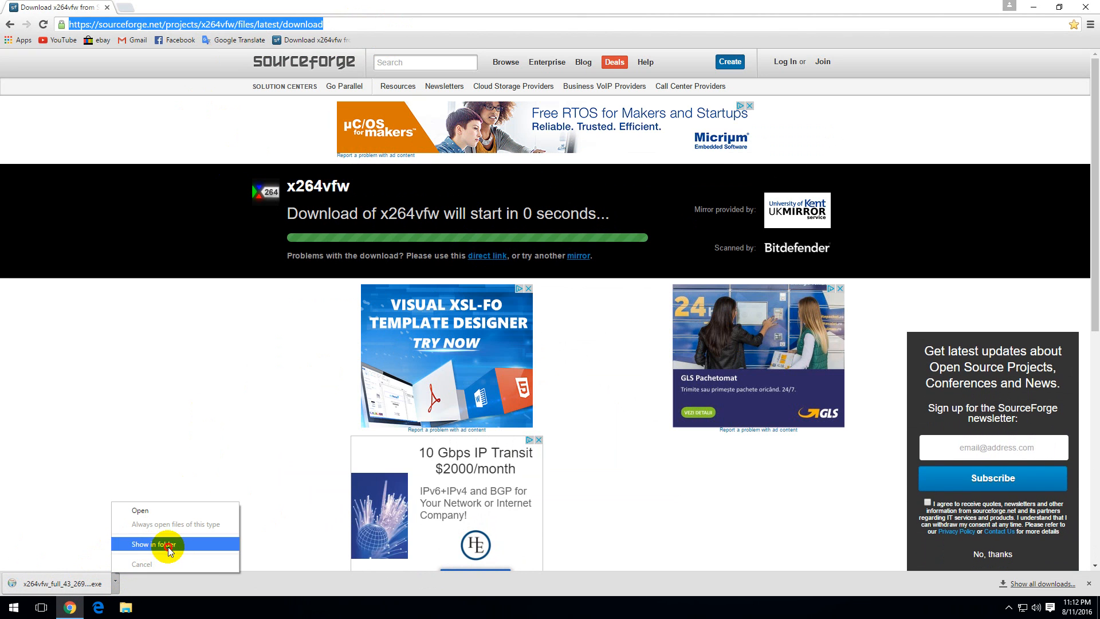
- Show the downloaded x264vfw exe in Downloads and launch it
click(148, 544)
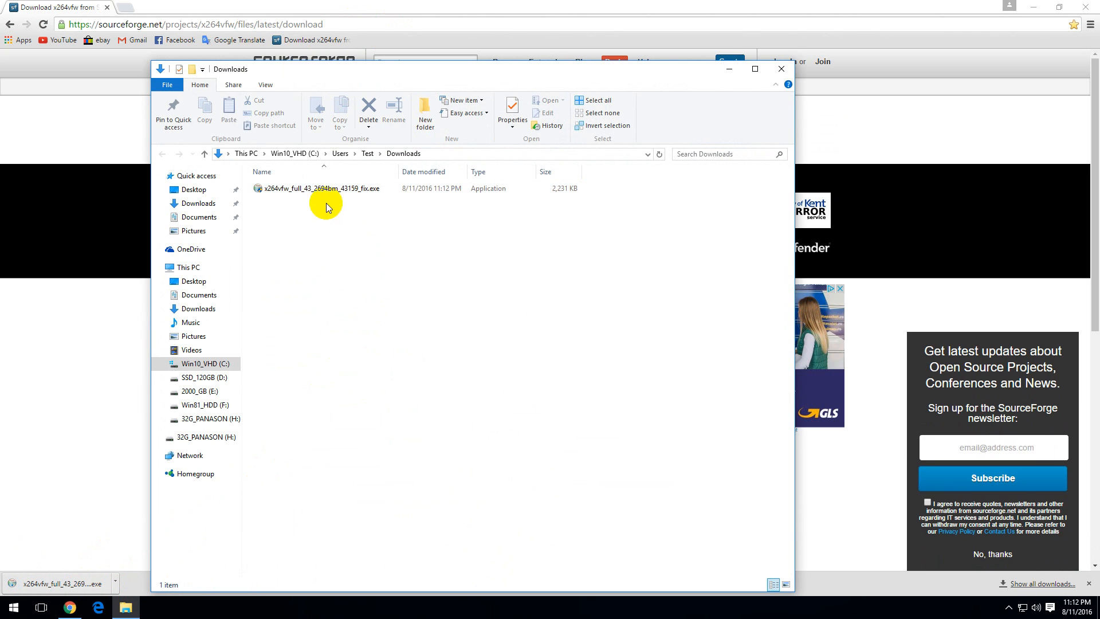
click(320, 188)
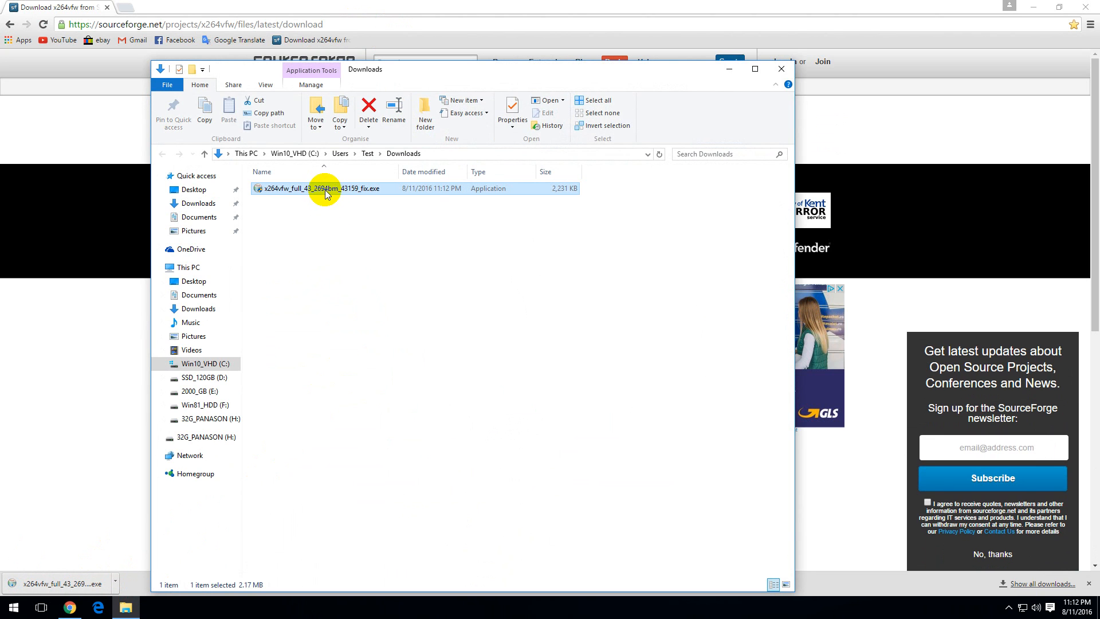
double_click(323, 188)
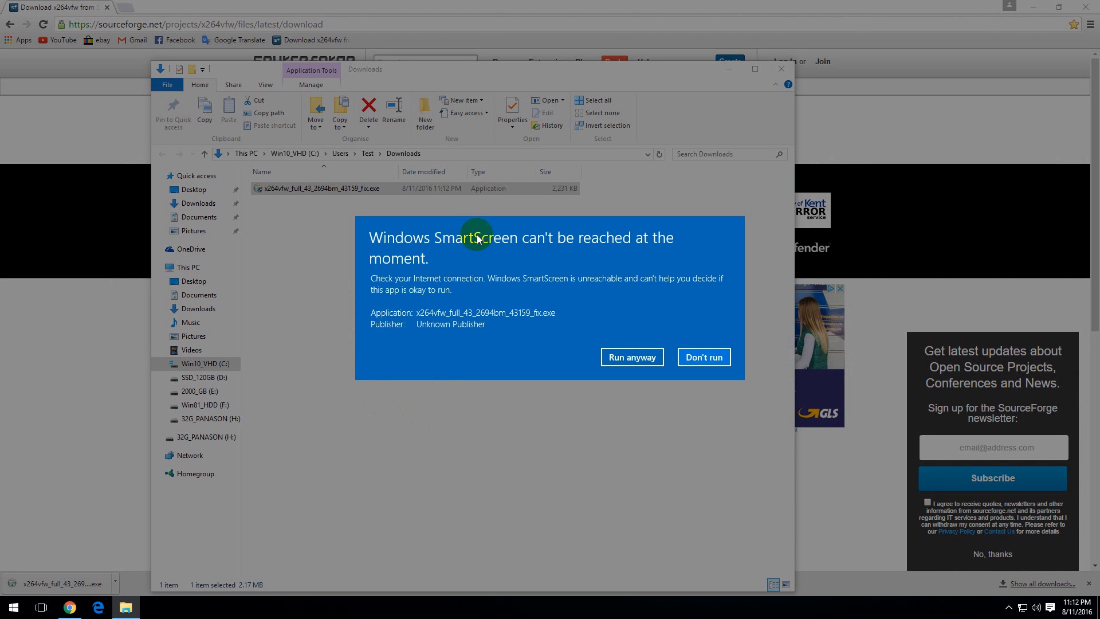
mouse_move(704, 357)
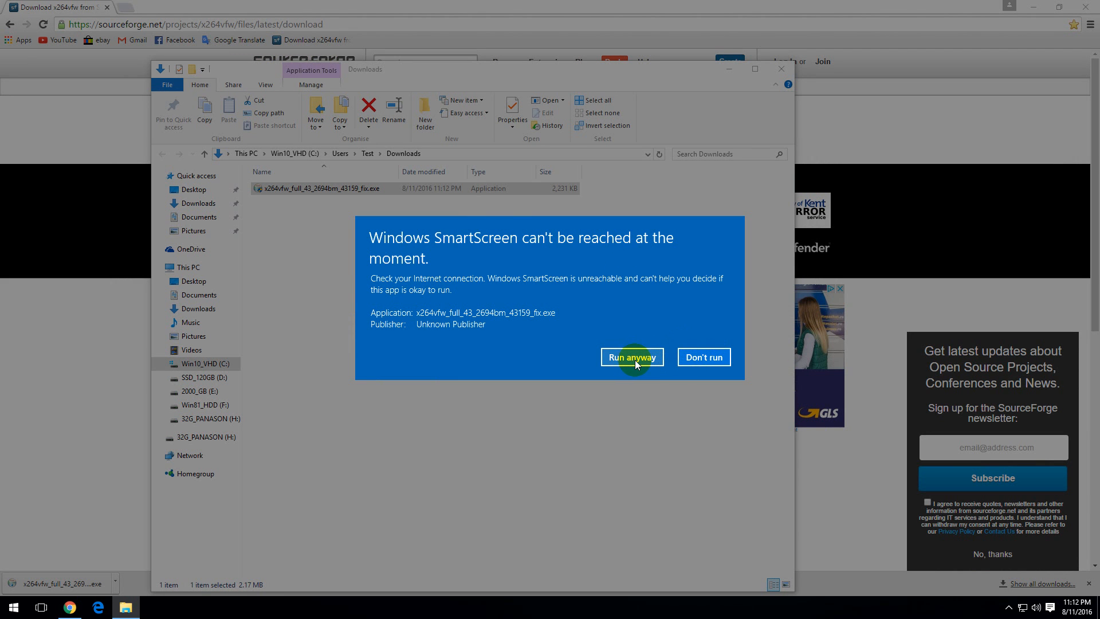
- Run the installer anyway and complete x264vfw setup with the GPL accepted and default x86/x64 components and folder
click(630, 357)
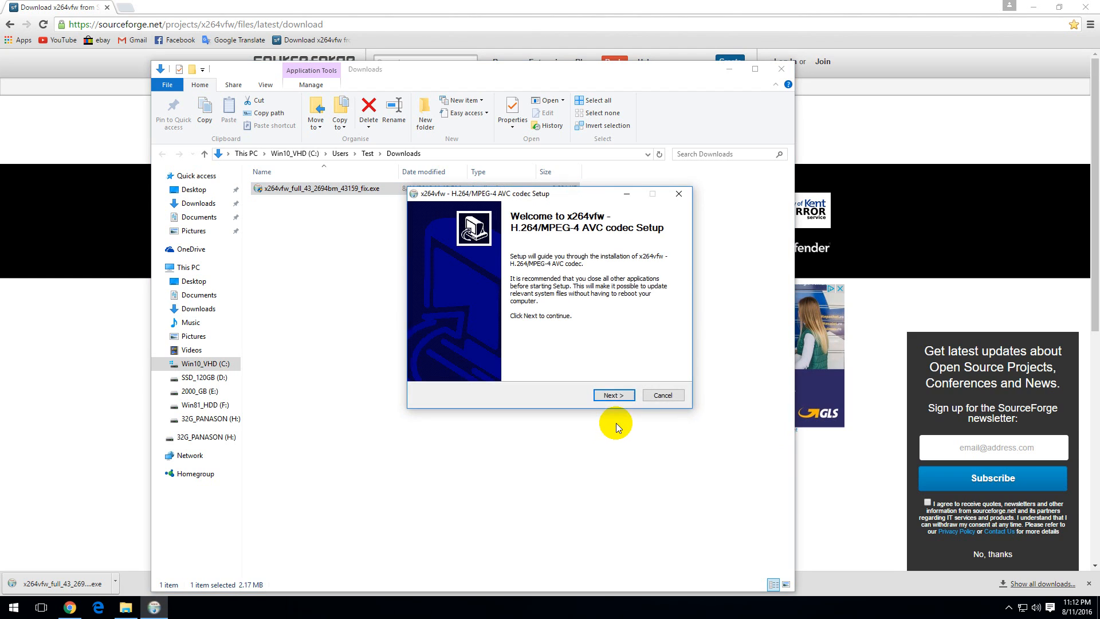
mouse_move(584, 274)
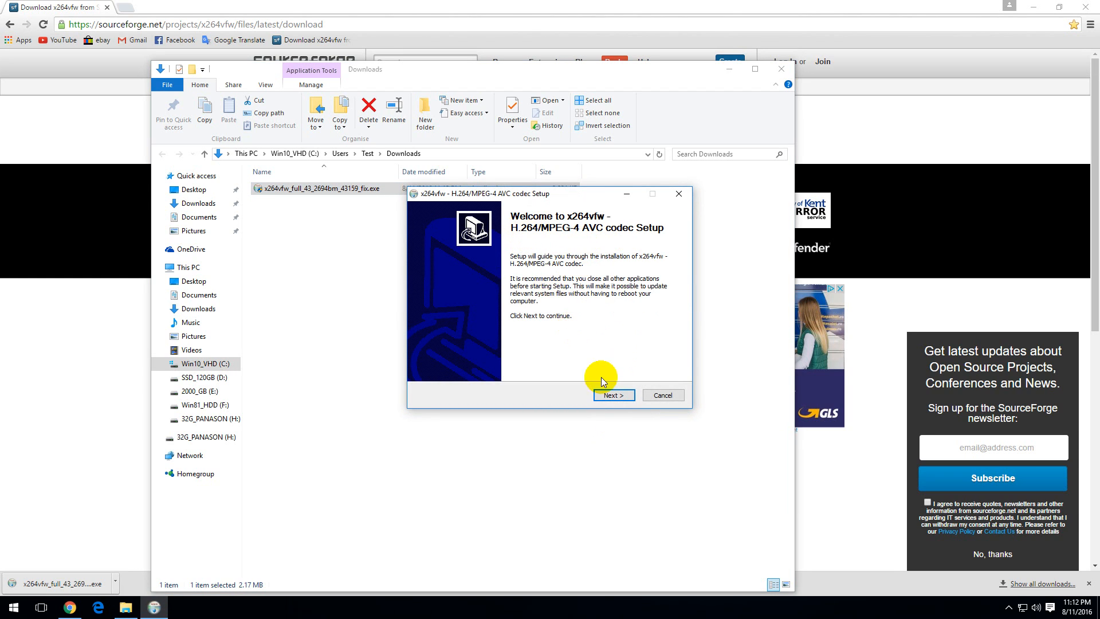
click(611, 394)
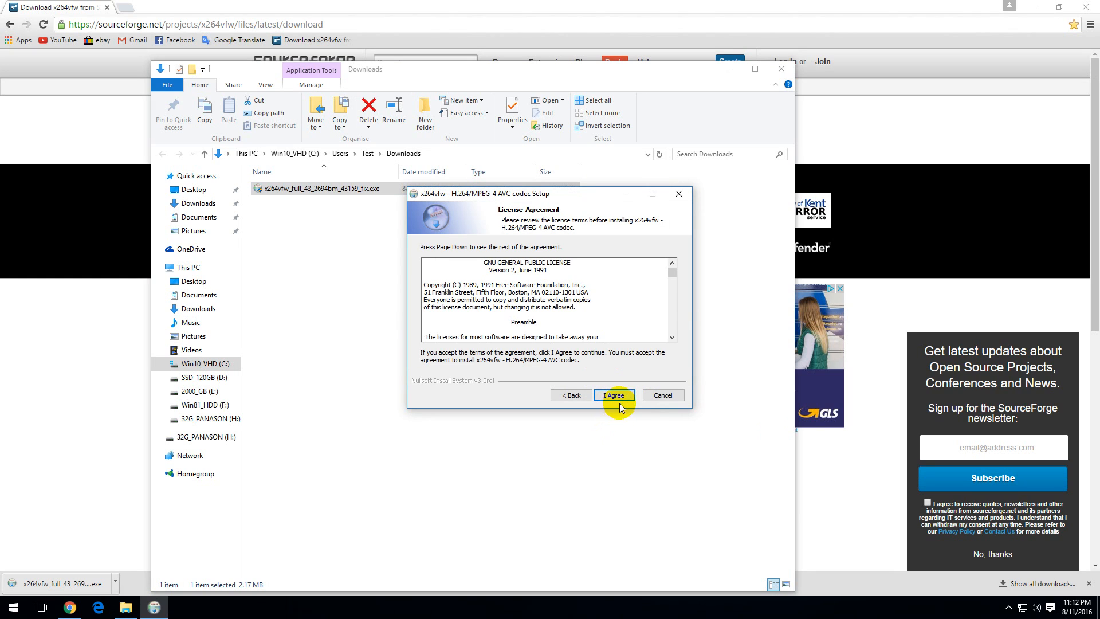
click(612, 394)
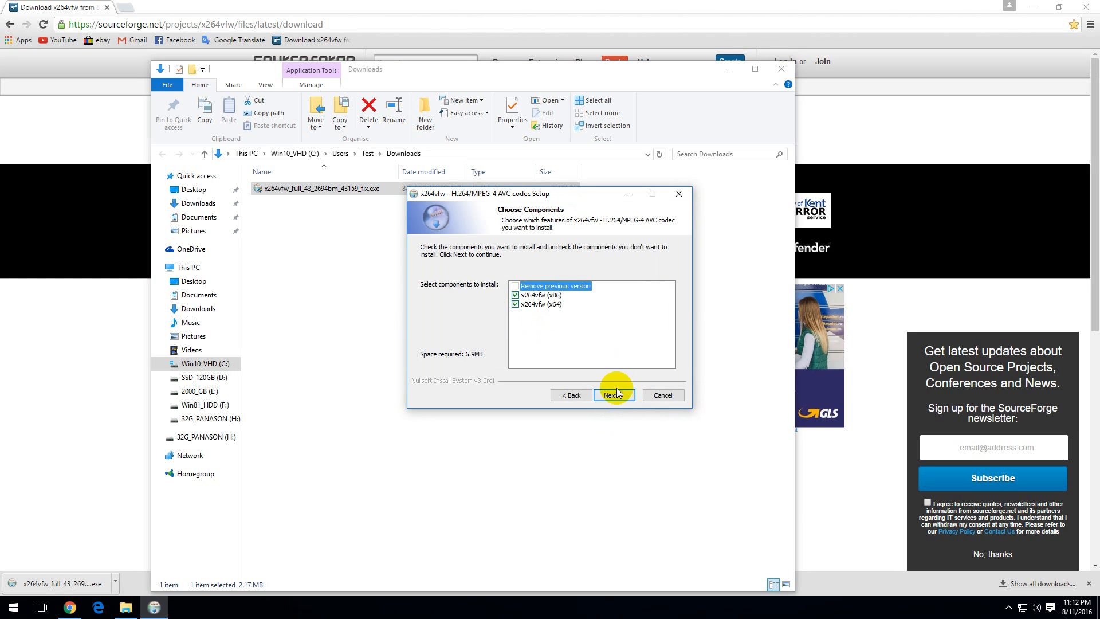
click(612, 394)
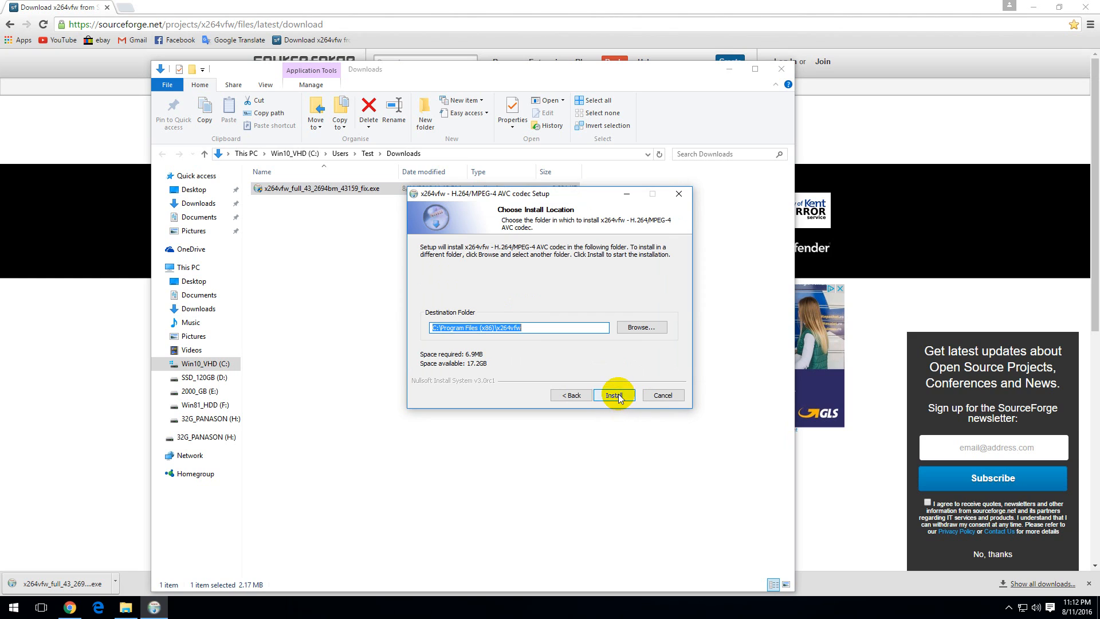
click(613, 396)
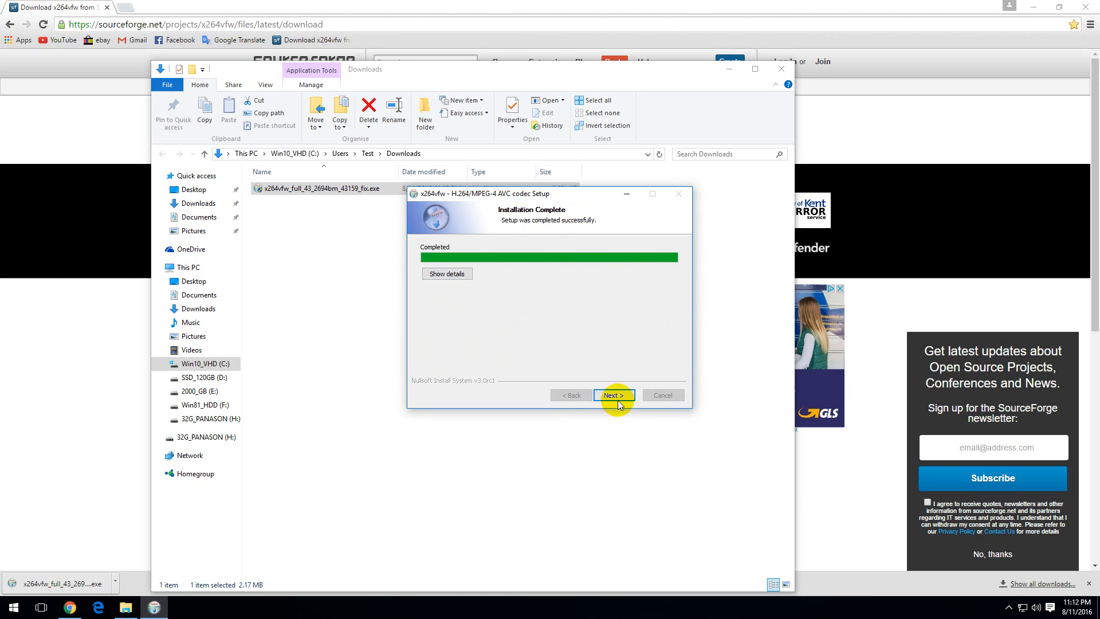
click(612, 394)
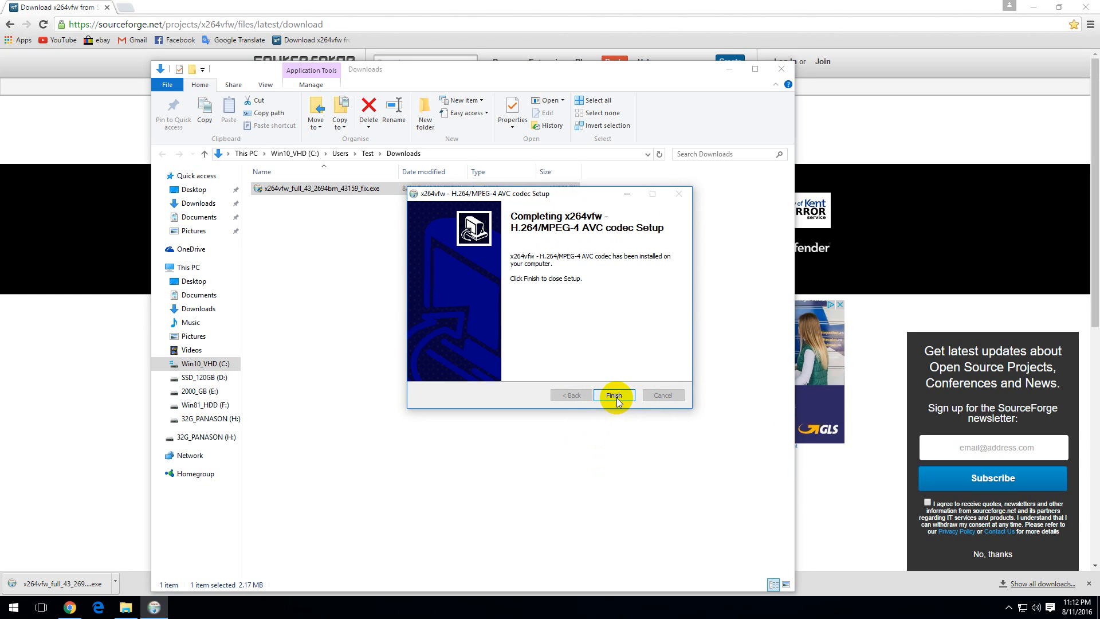
click(612, 394)
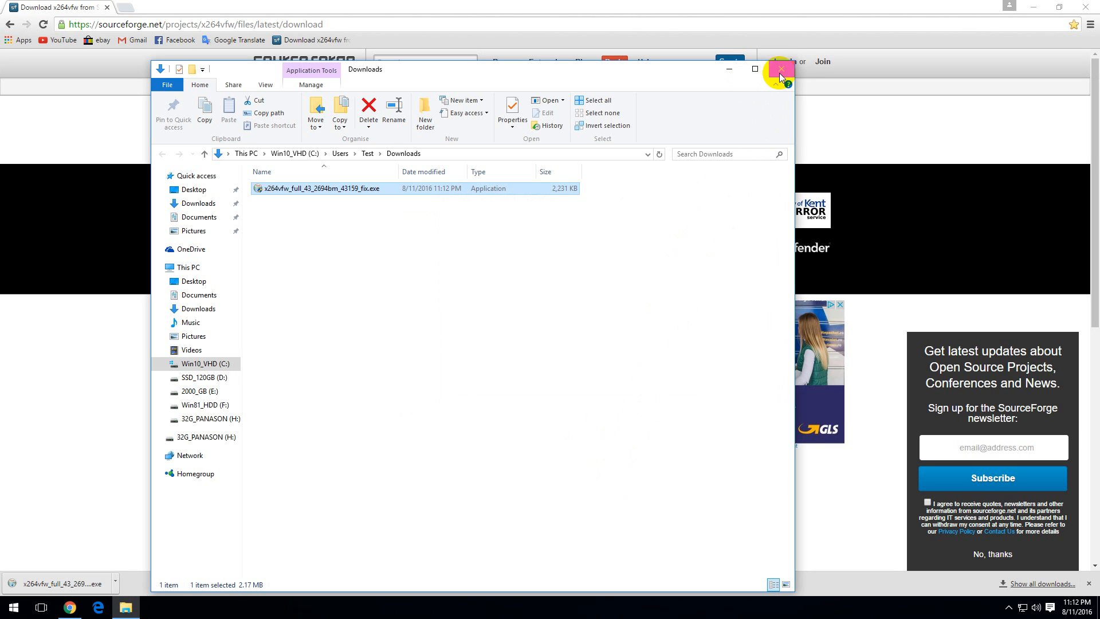
- Close the Downloads folder and Chrome, then relaunch Vegas Pro 13 from the dock
click(780, 70)
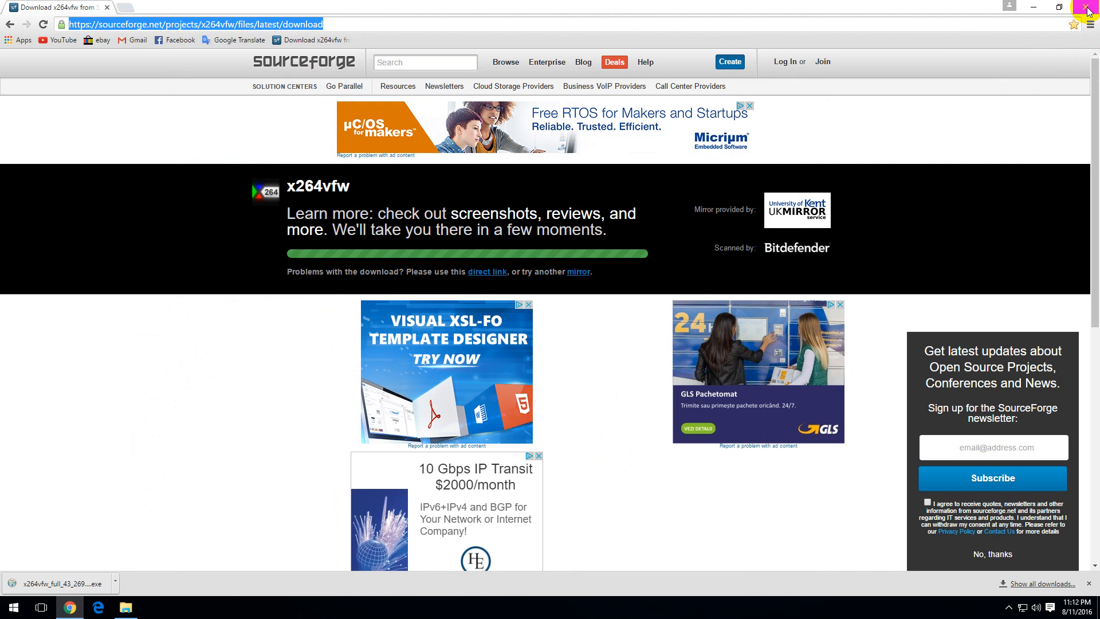
click(1089, 7)
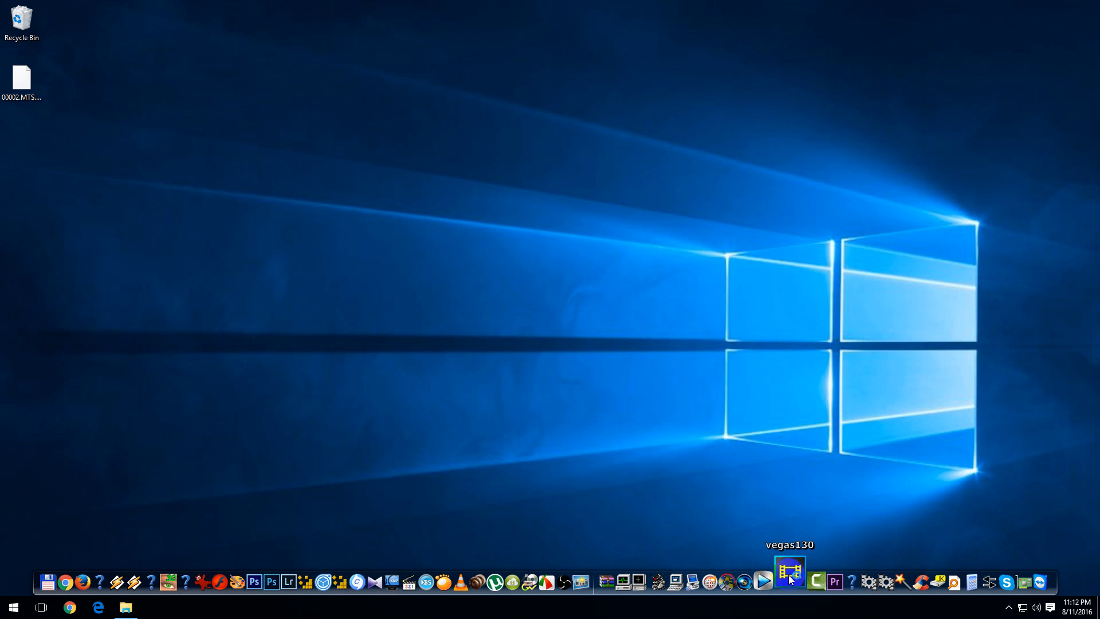
click(788, 580)
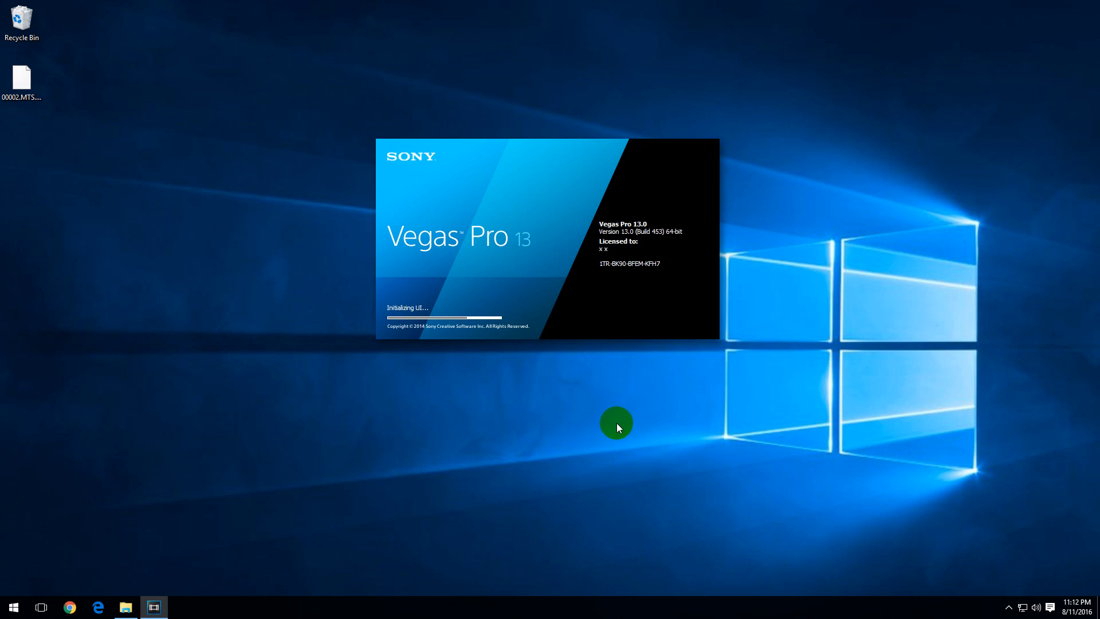
mouse_move(497, 389)
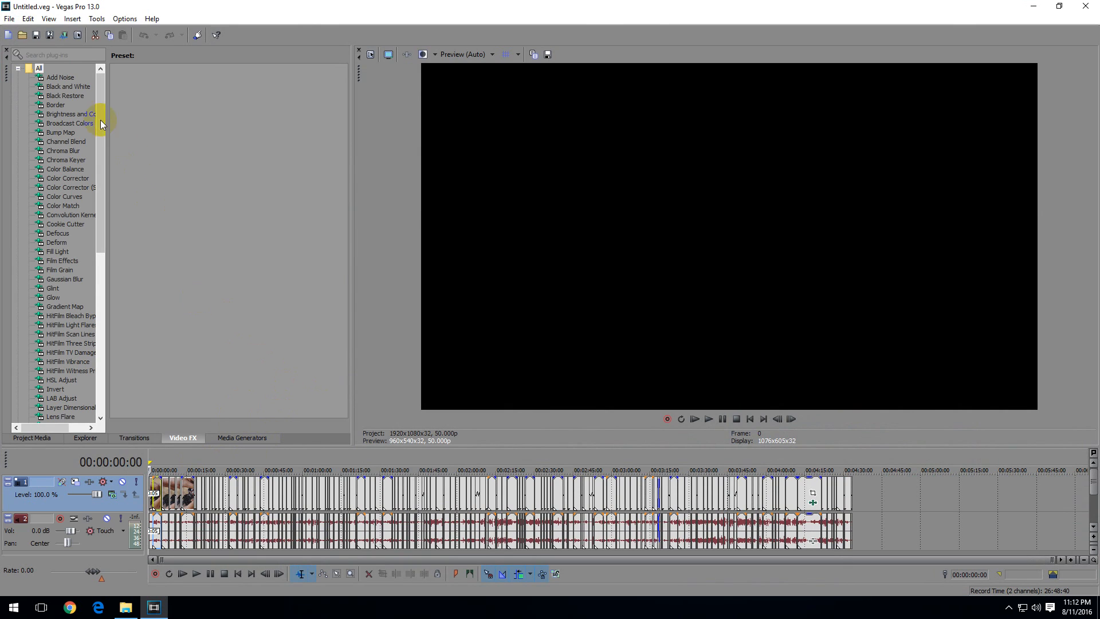
mouse_move(64, 35)
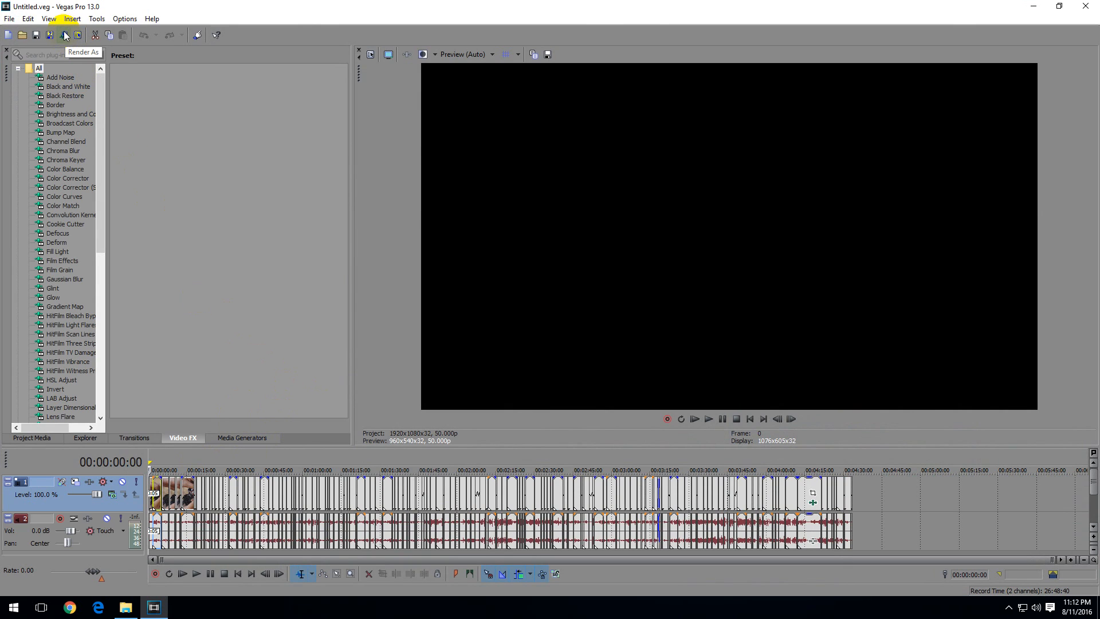
- Bring up Render As and choose the Video for Windows (*.avi) HD 1080-50i YUV template
click(64, 35)
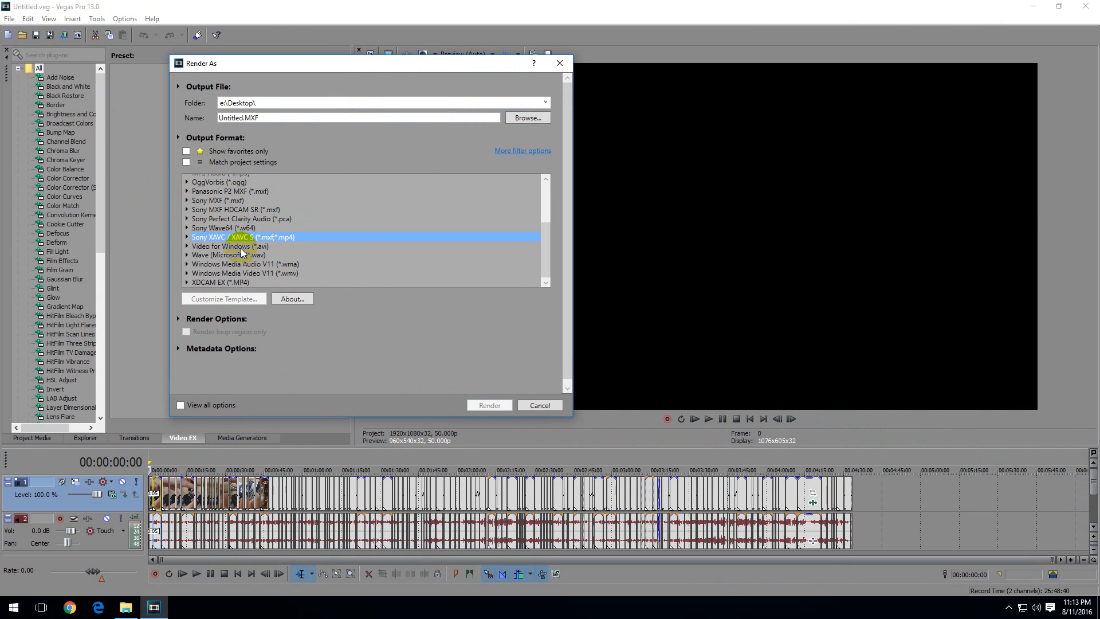
click(224, 246)
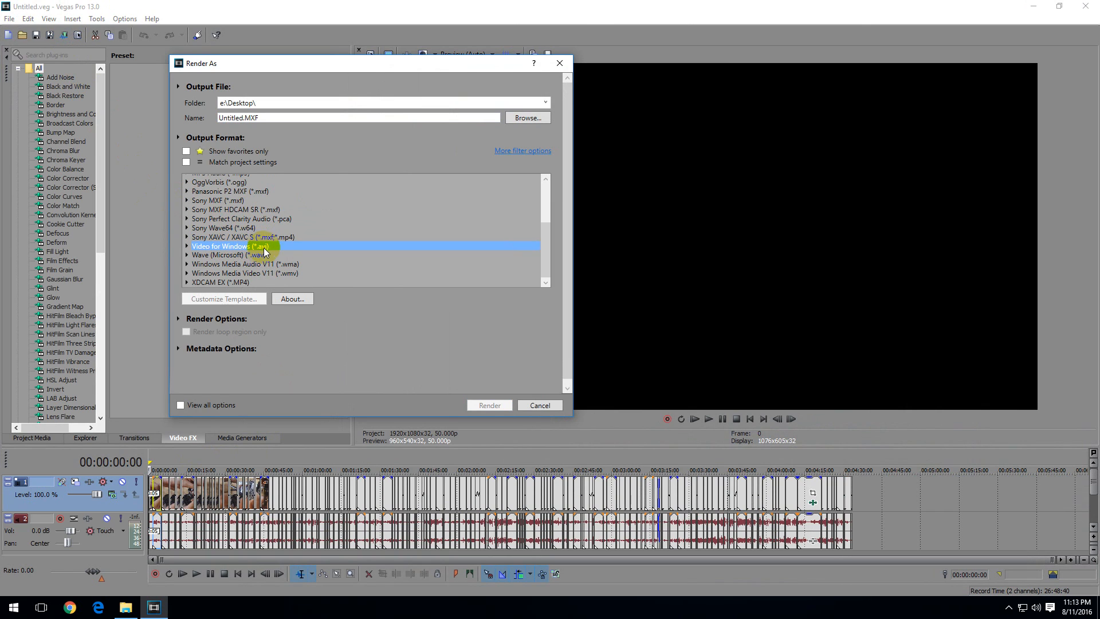
click(221, 246)
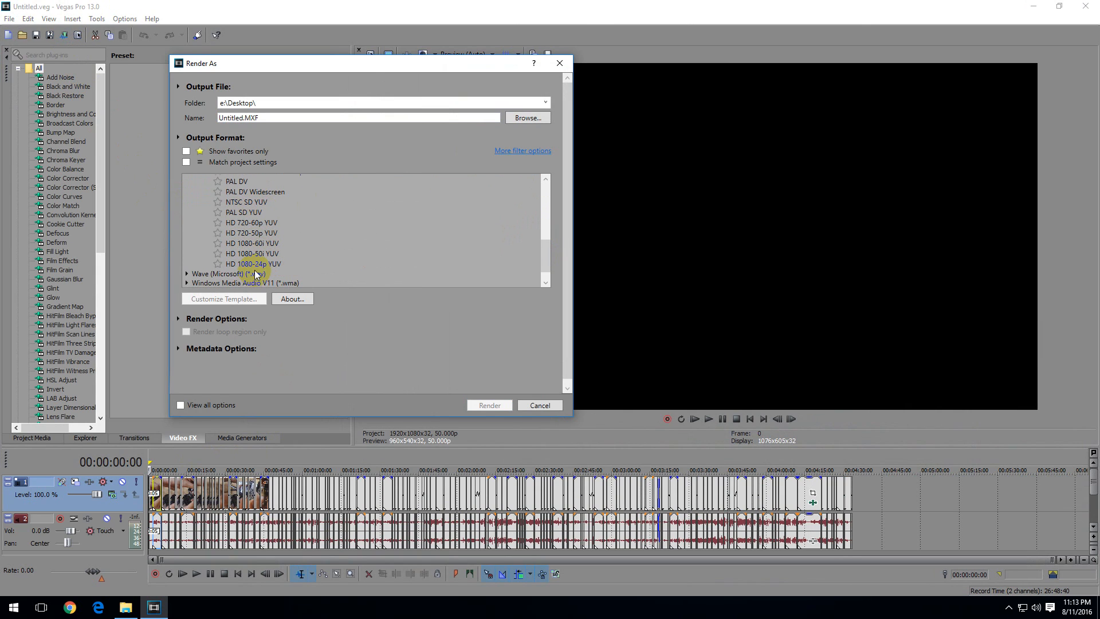
click(251, 253)
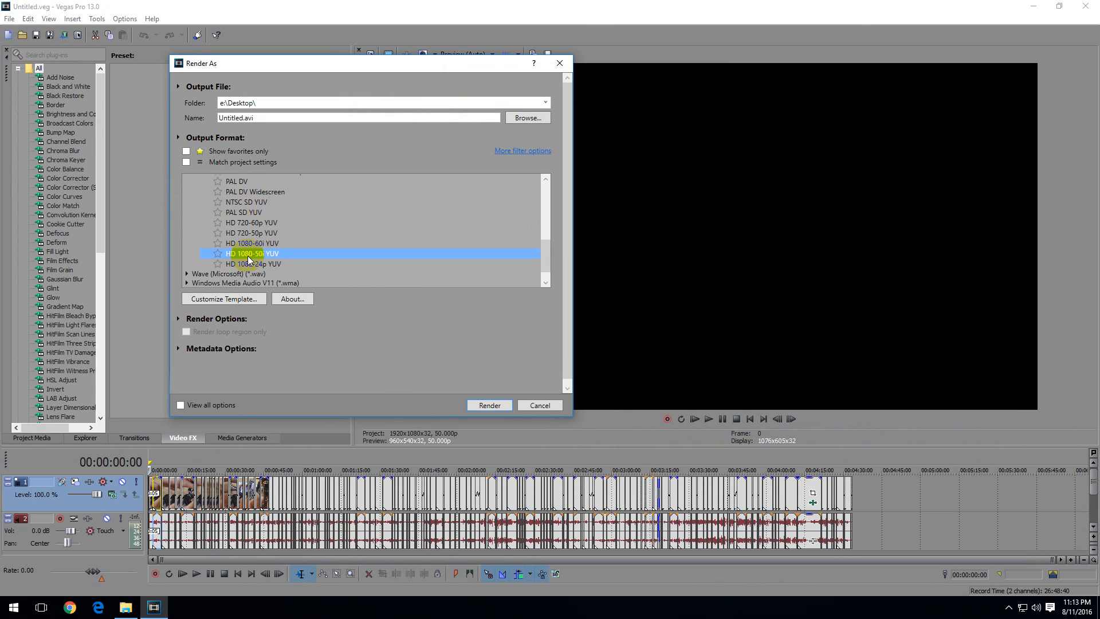
mouse_move(224, 298)
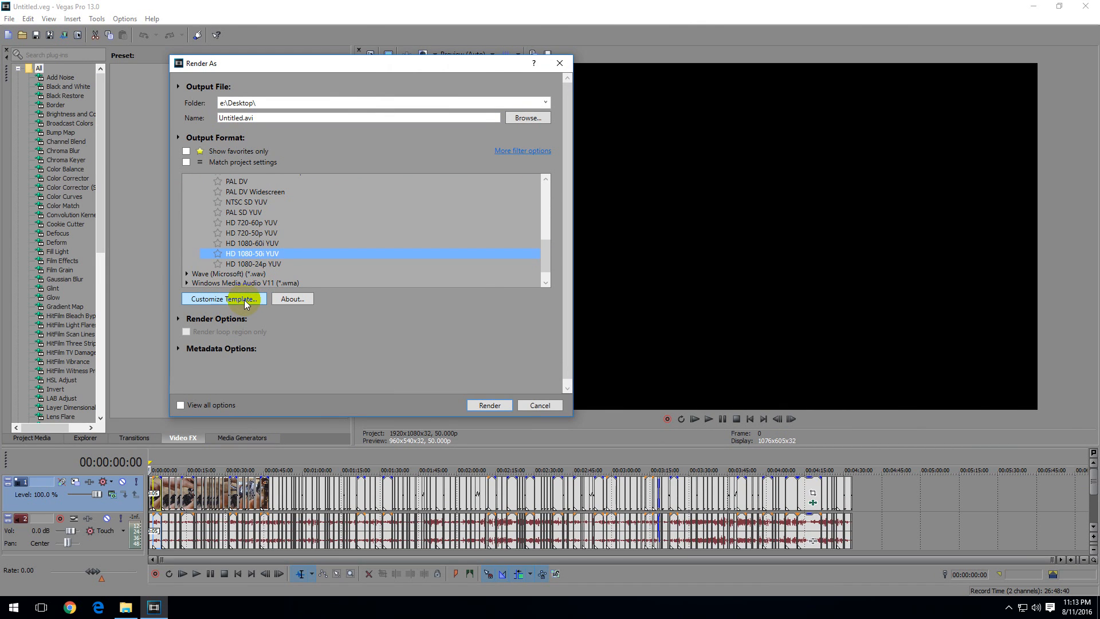
- Customize the template to use the x264vfw - H.264/MPEG-4 AVC codec as its video format
click(223, 297)
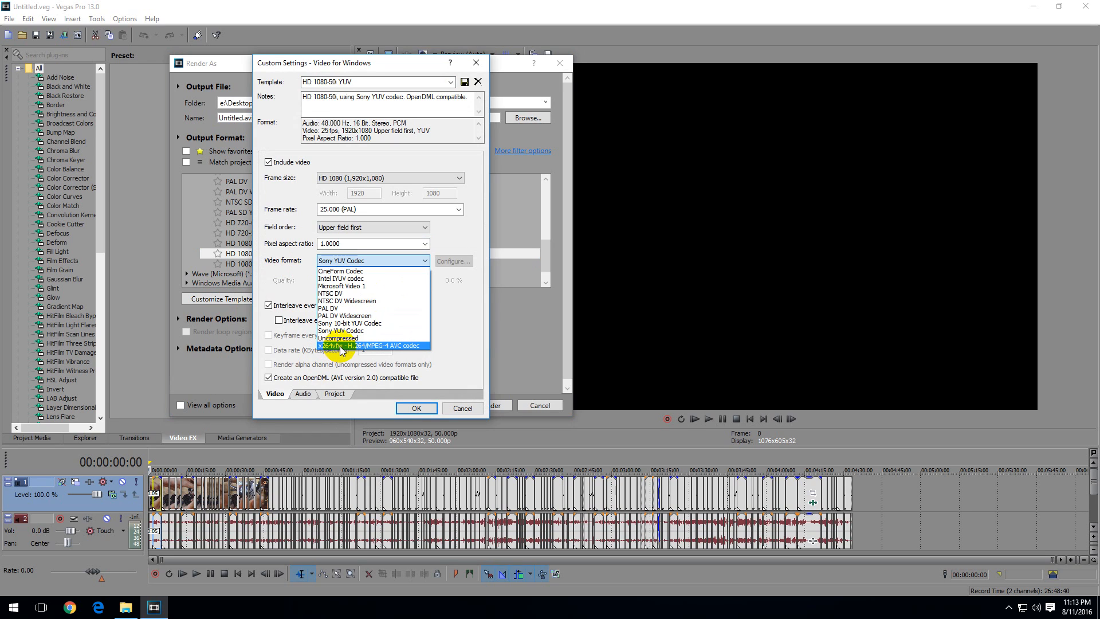
click(371, 344)
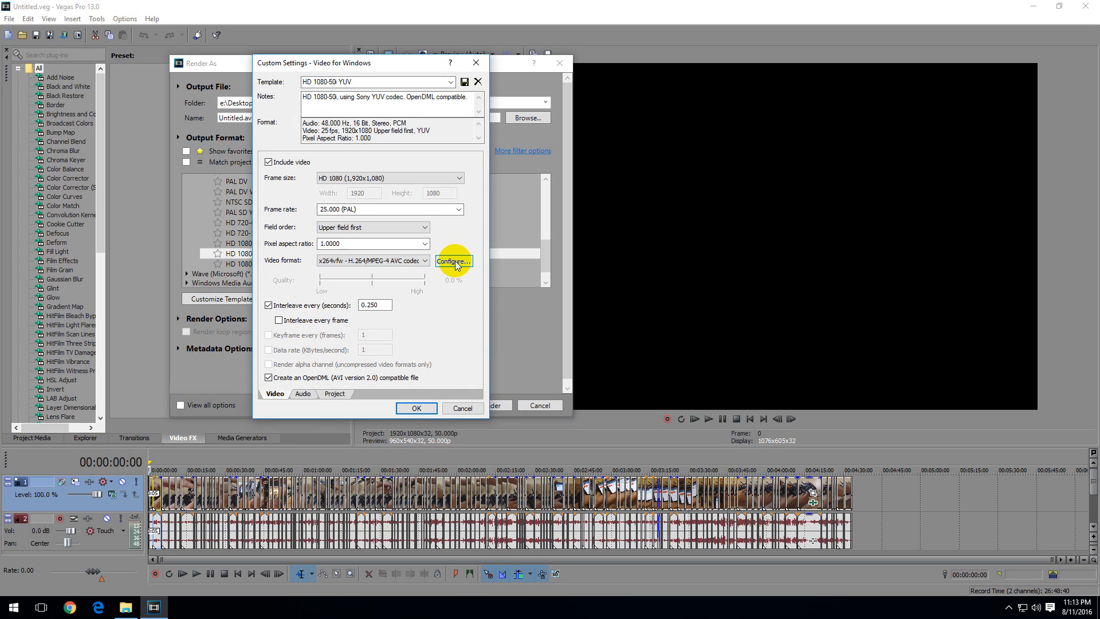
- In the x264vfw configuration, try ratefactors 33, 43, 13 and 3, then return it to 23
click(454, 260)
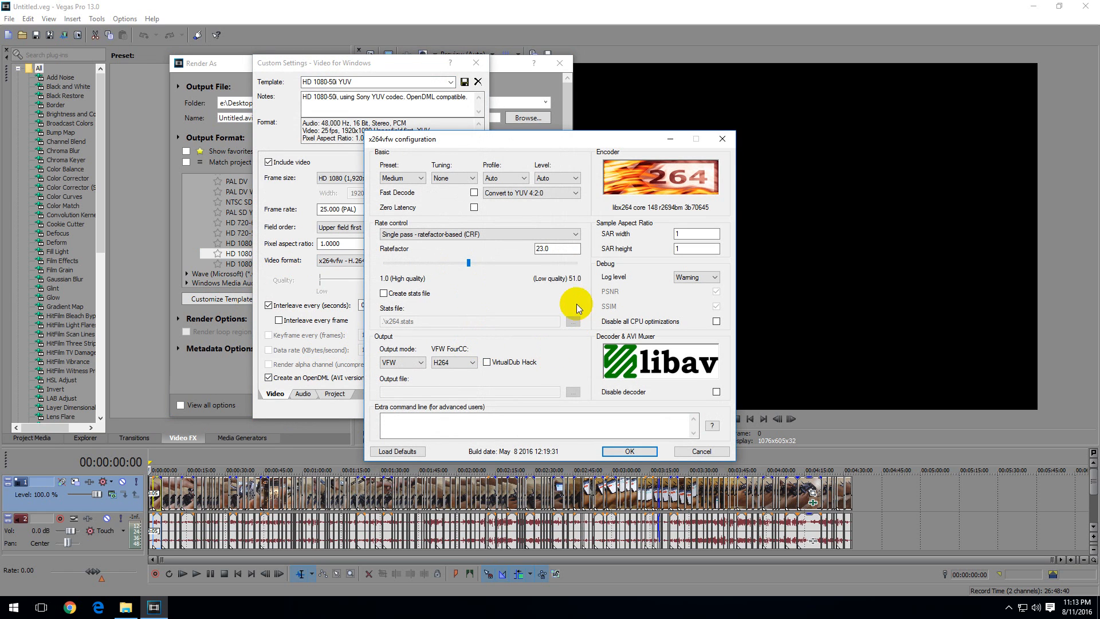
mouse_move(496, 393)
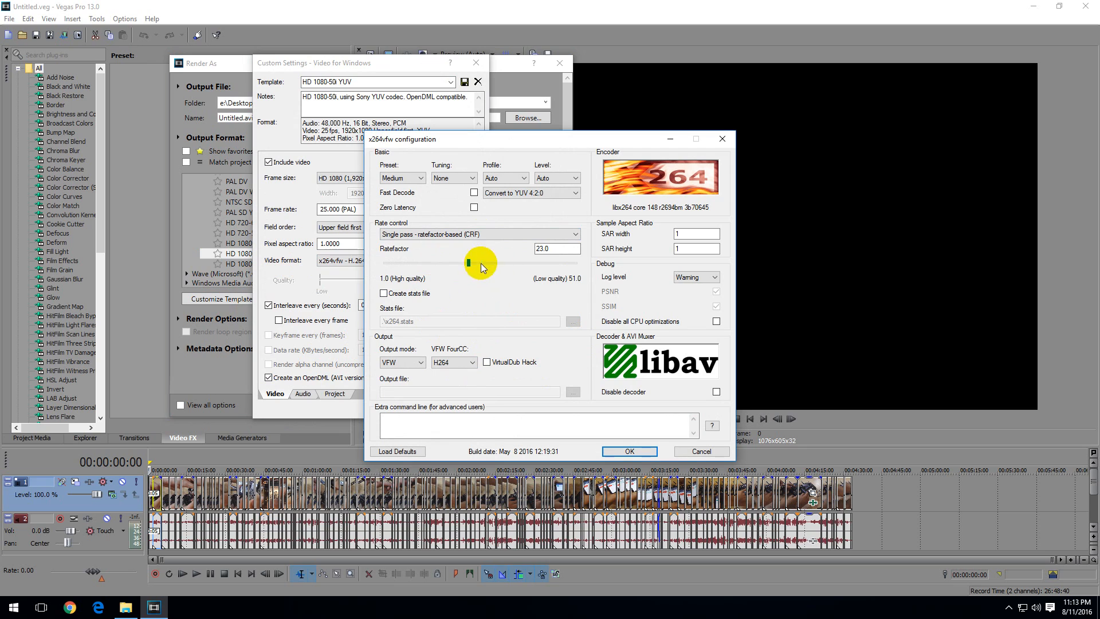
drag(468, 262, 505, 263)
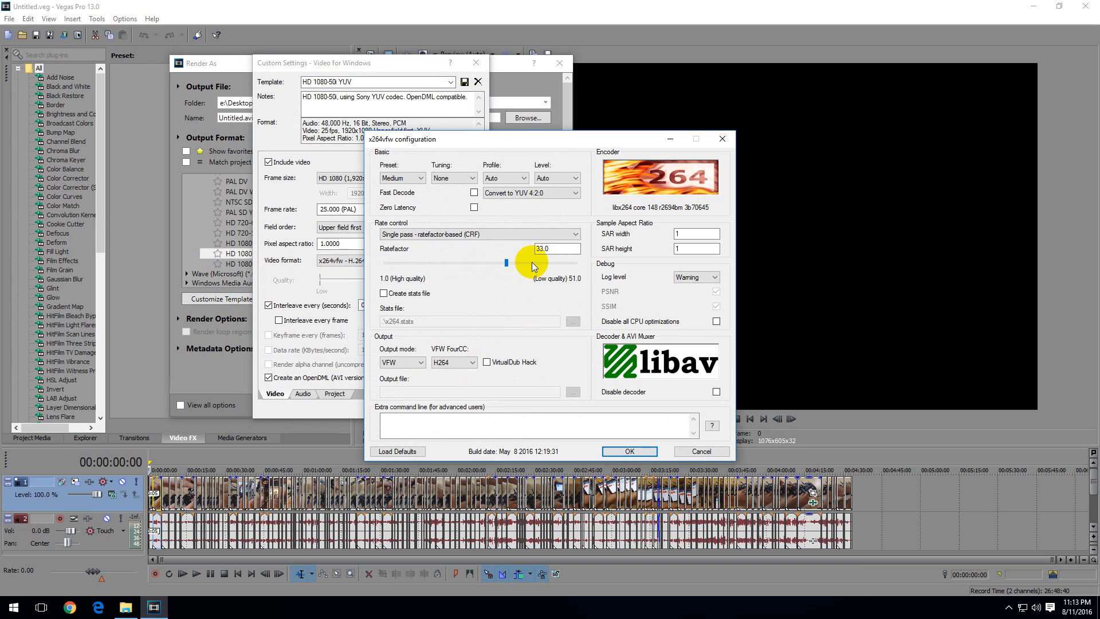
drag(507, 262, 543, 261)
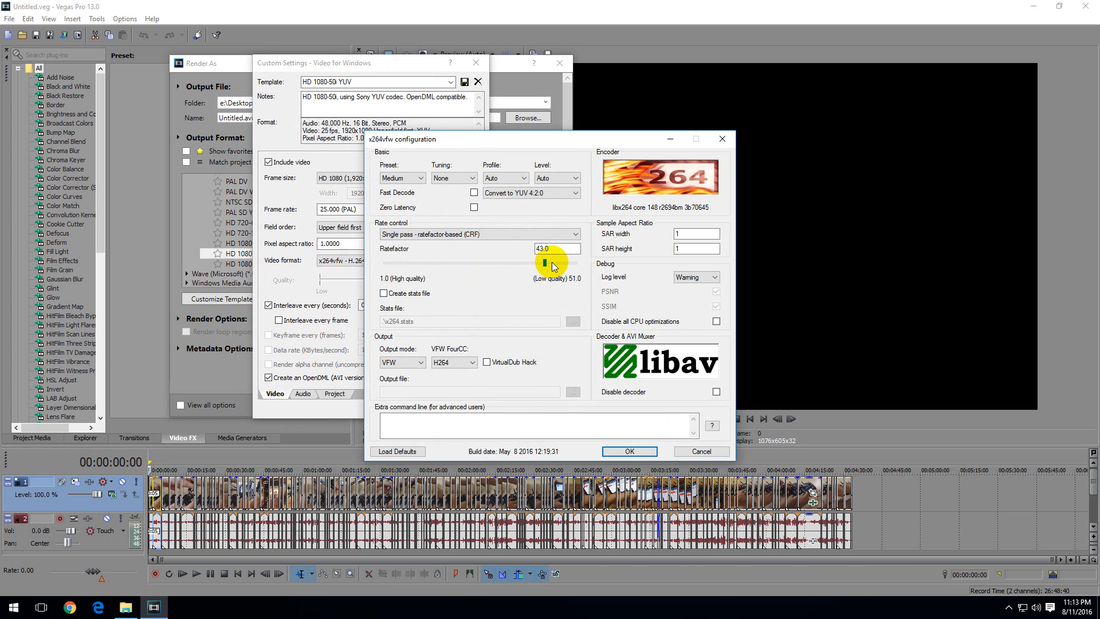
drag(541, 261, 431, 261)
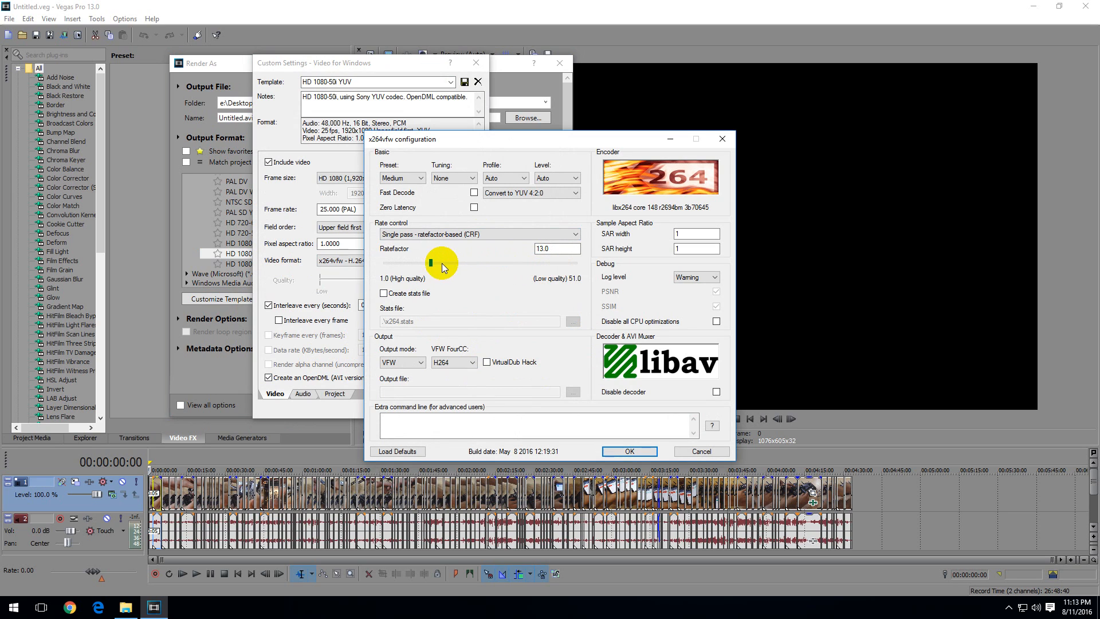
drag(430, 263, 392, 262)
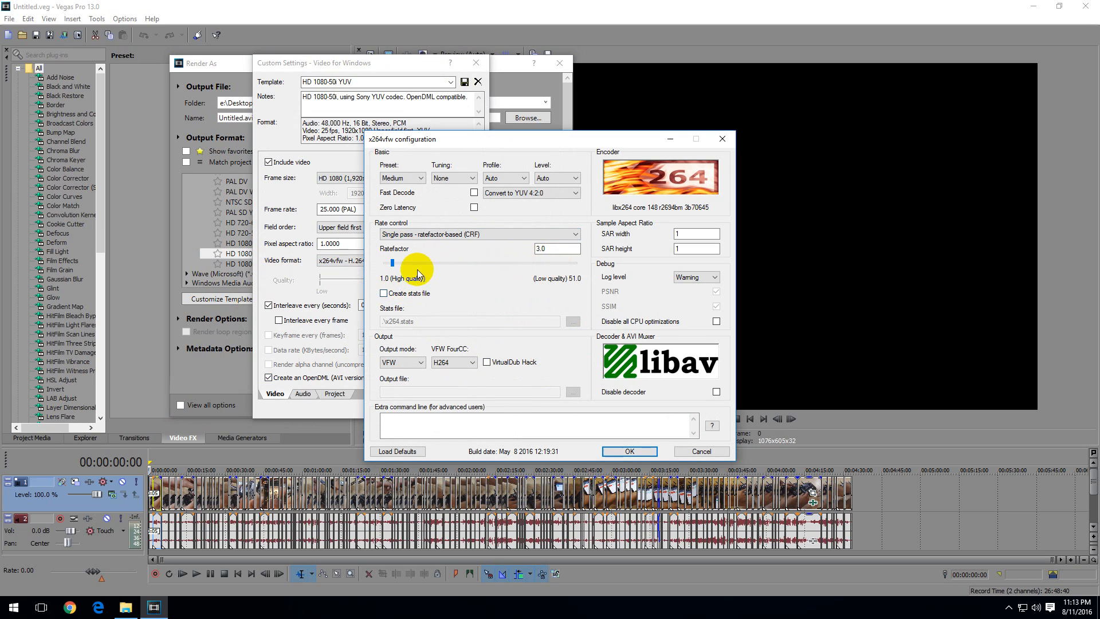
drag(392, 262, 468, 262)
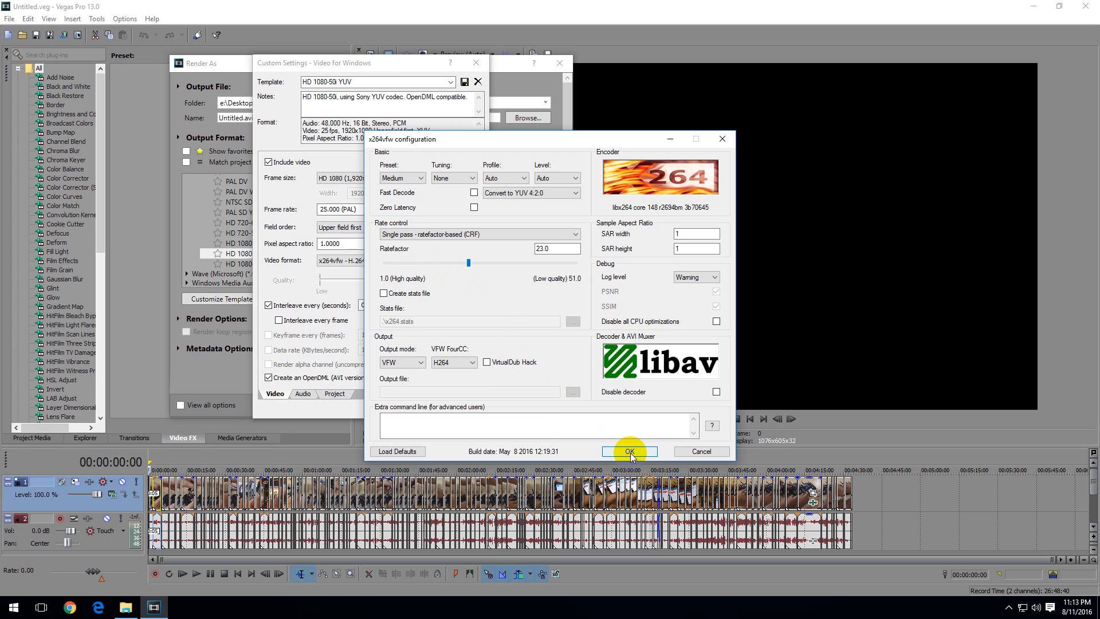
- Keep the x264vfw settings and set 50.000 (Double PAL) frame rate, progressive field order and no interleaving
click(626, 452)
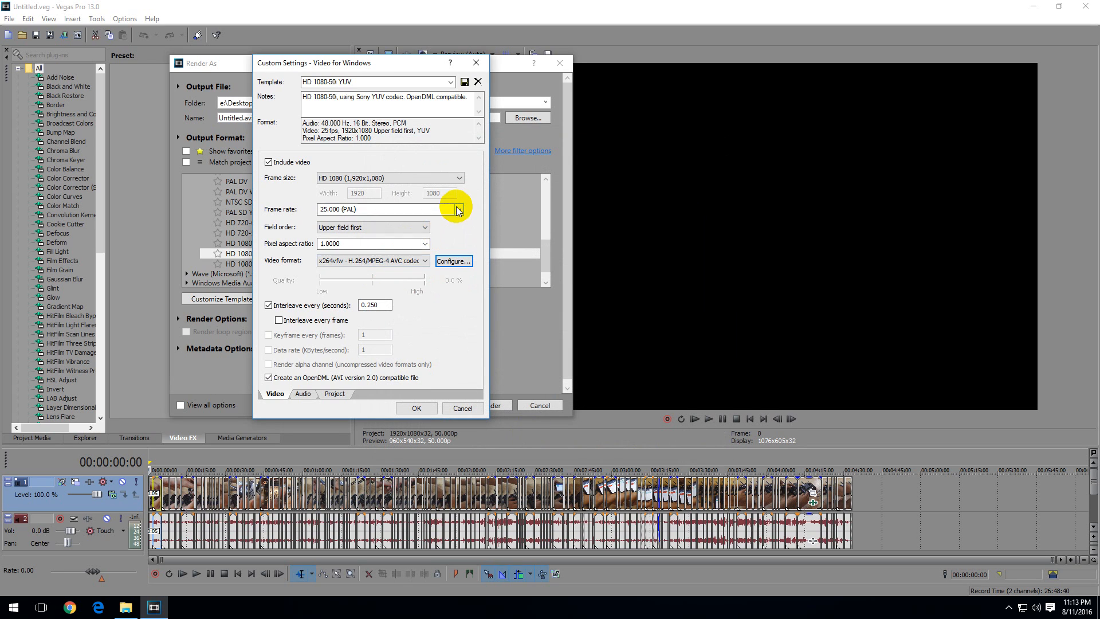
click(457, 208)
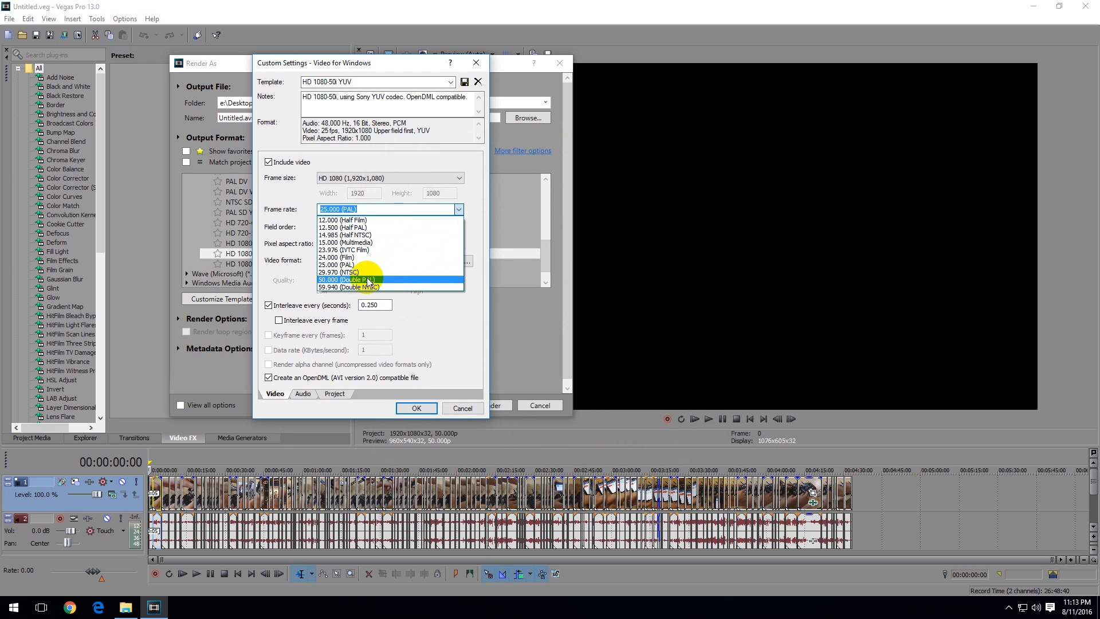
click(349, 280)
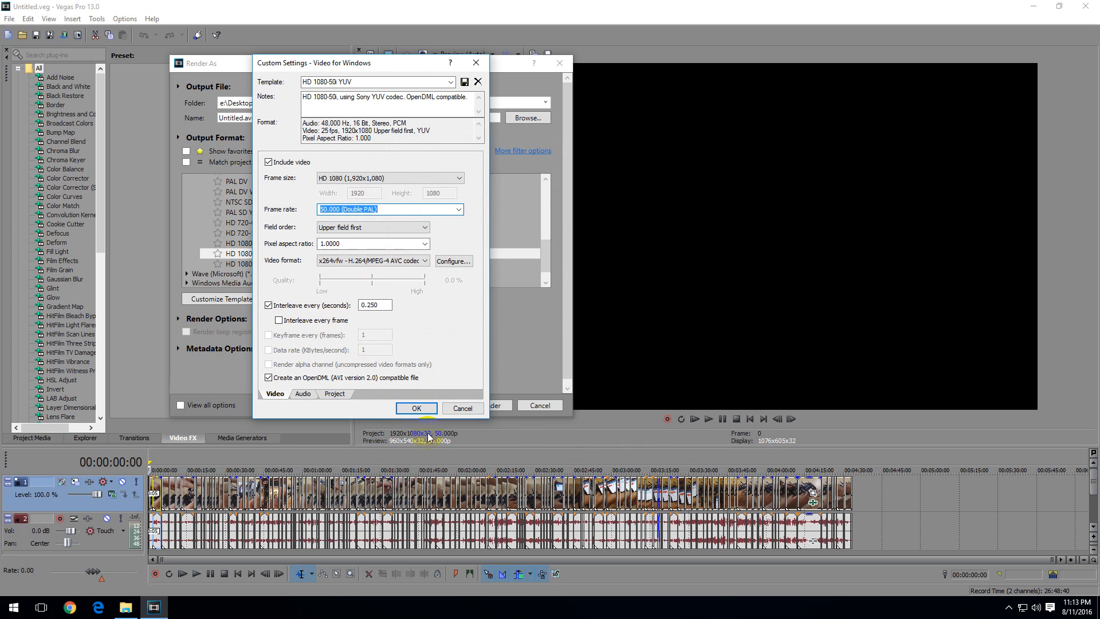
mouse_move(399, 283)
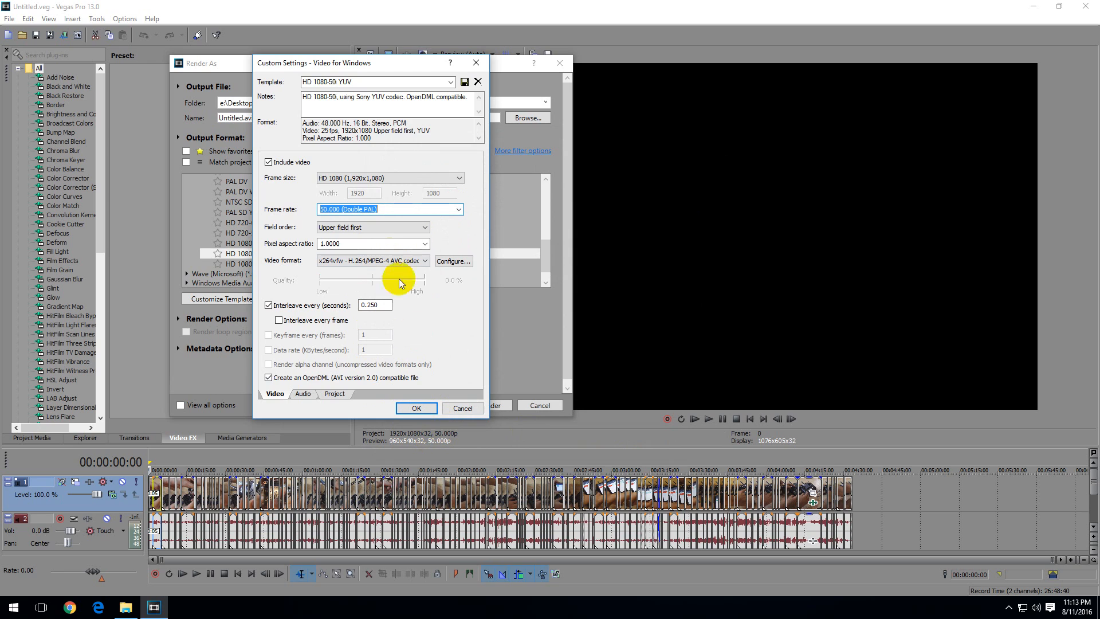
click(372, 227)
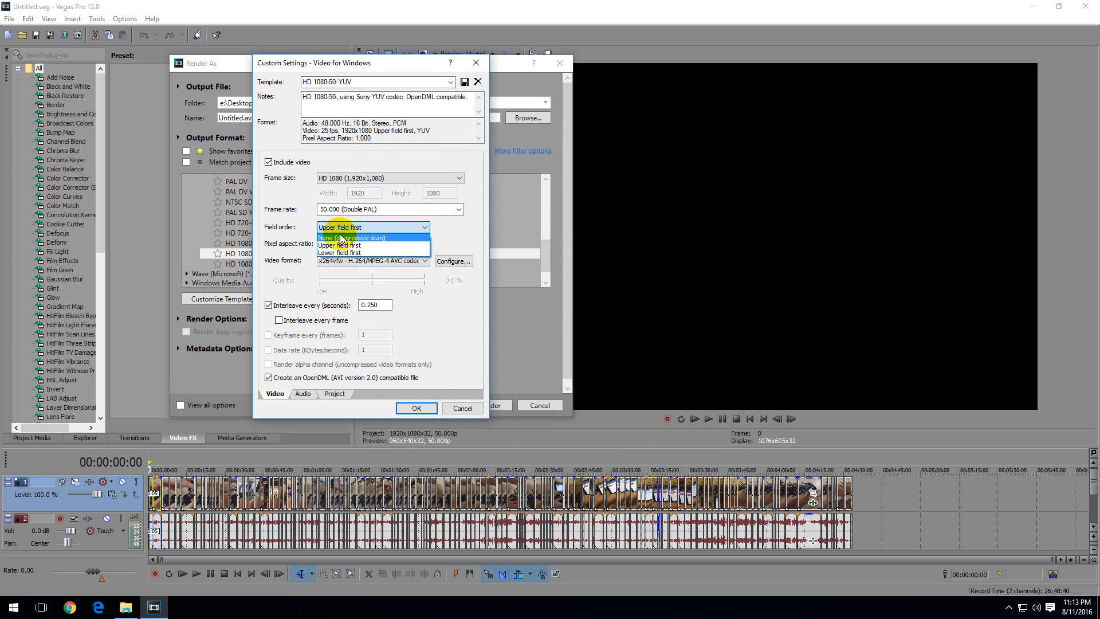
click(351, 237)
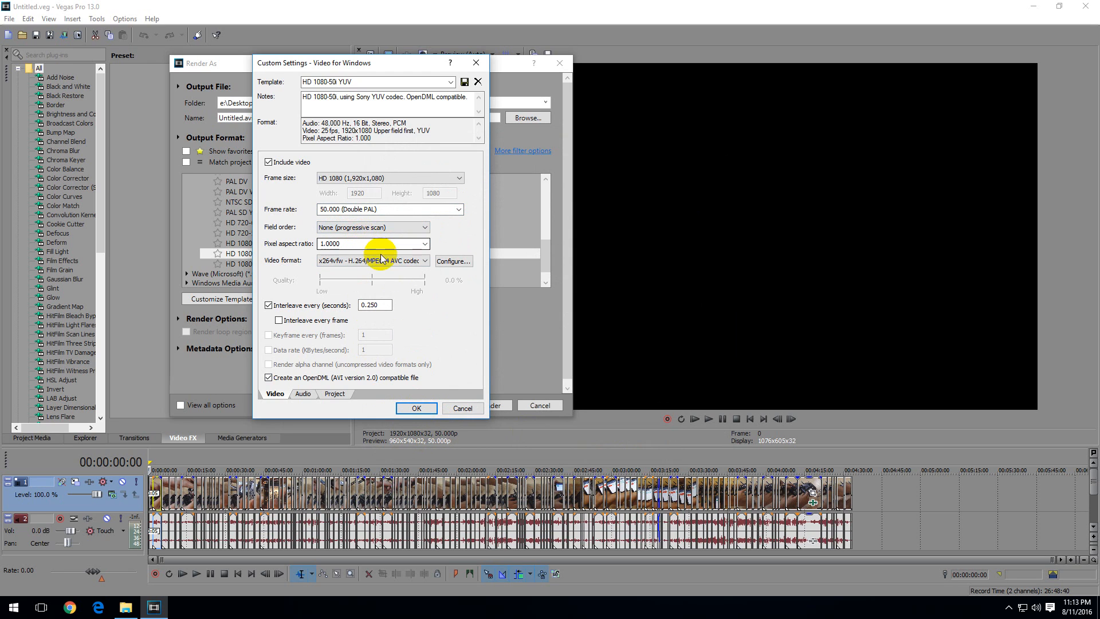
click(268, 304)
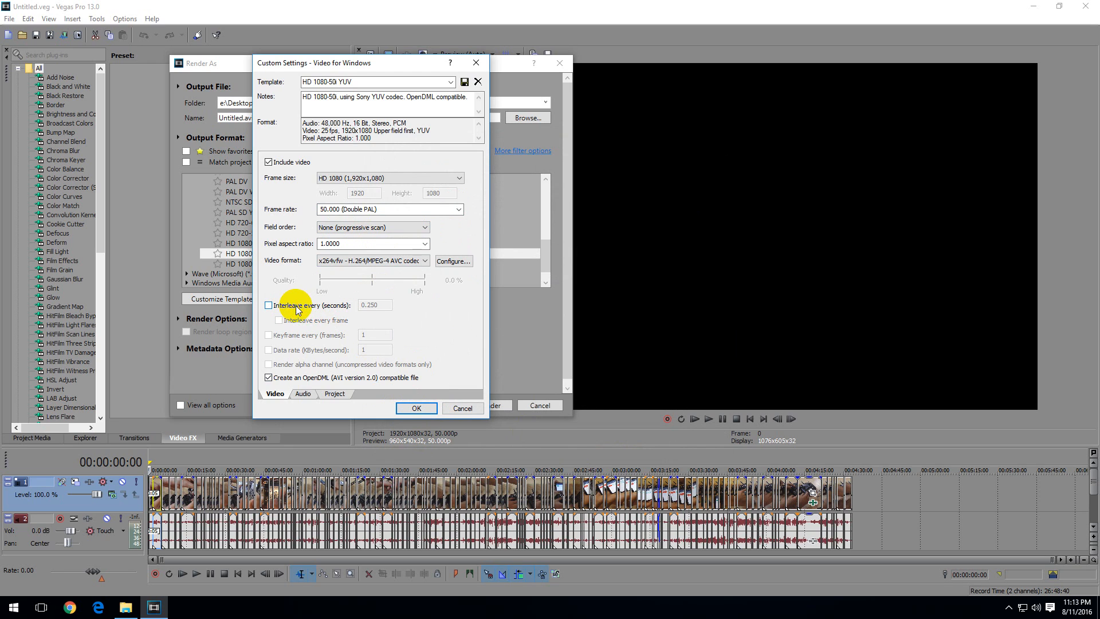
- Review the template's Audio and Project settings, then return to the Video settings
click(303, 393)
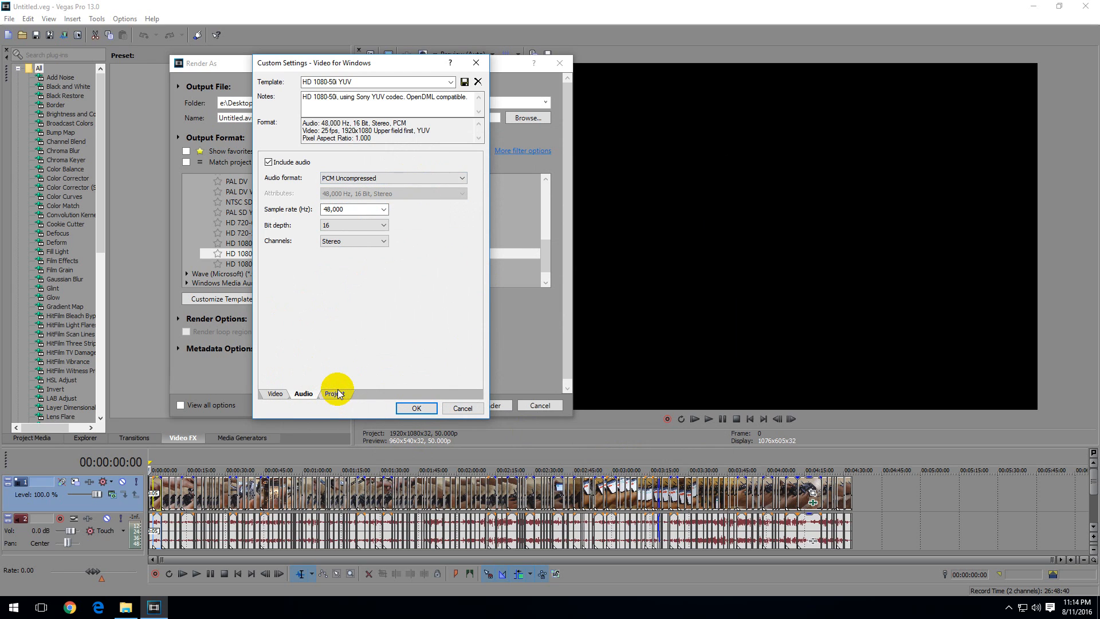
click(274, 393)
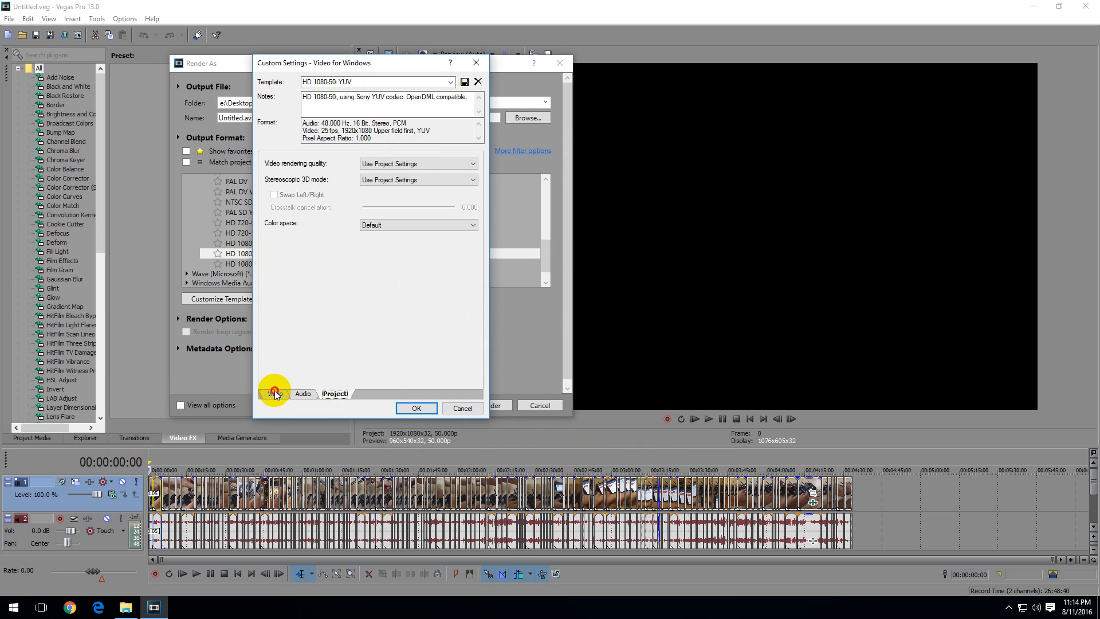
click(274, 393)
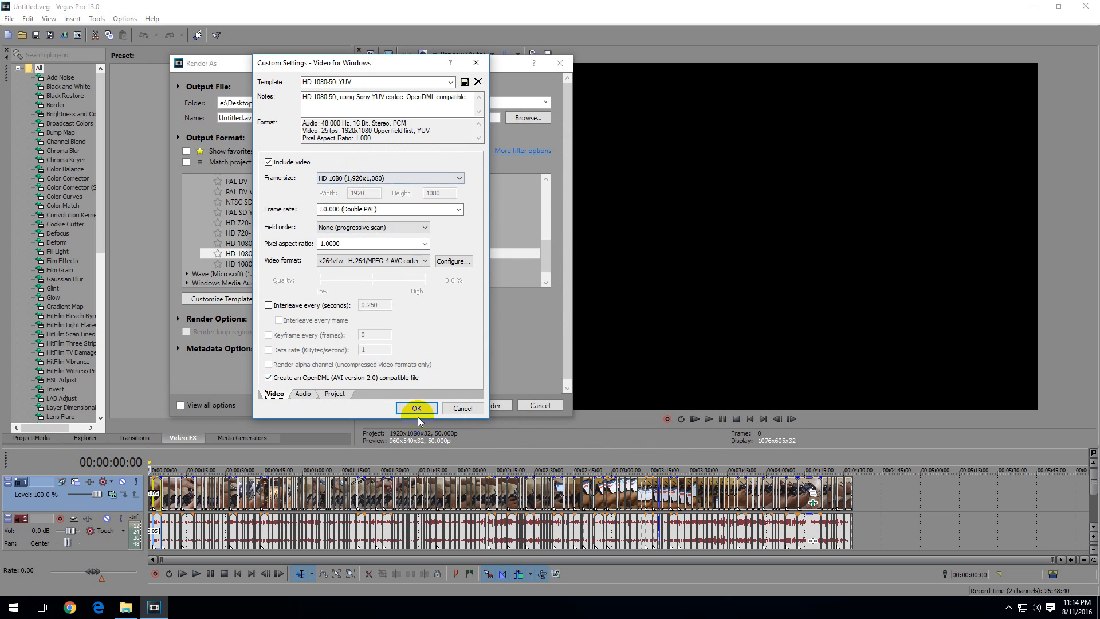
- Apply the custom settings and start rendering to Untitled.avi, moving the x264vfw log window aside
click(416, 408)
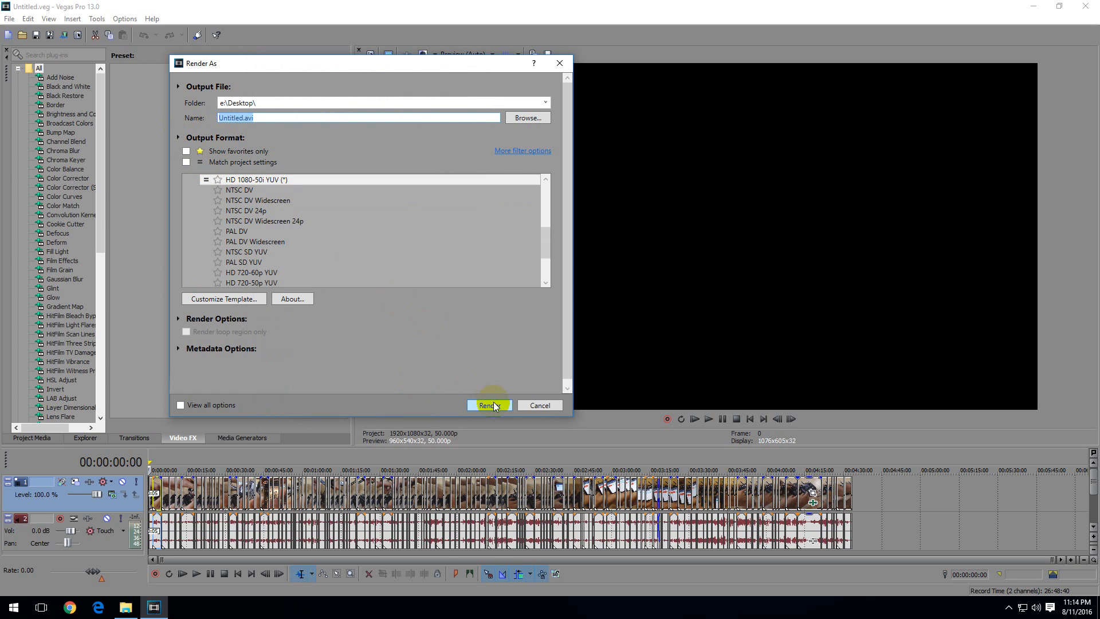
click(488, 404)
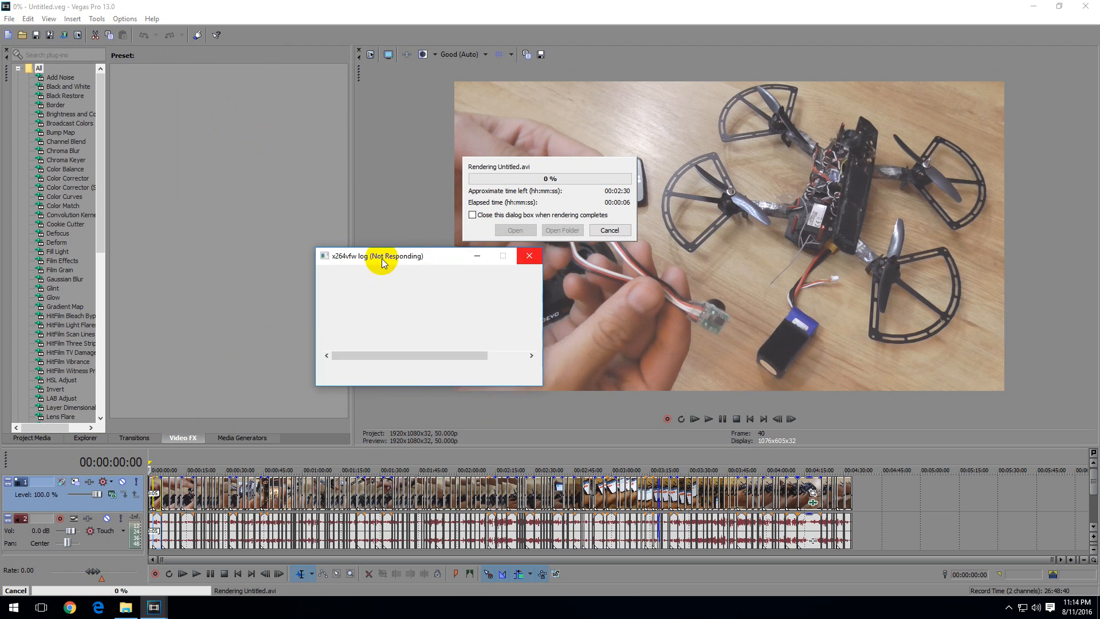
drag(377, 256, 235, 260)
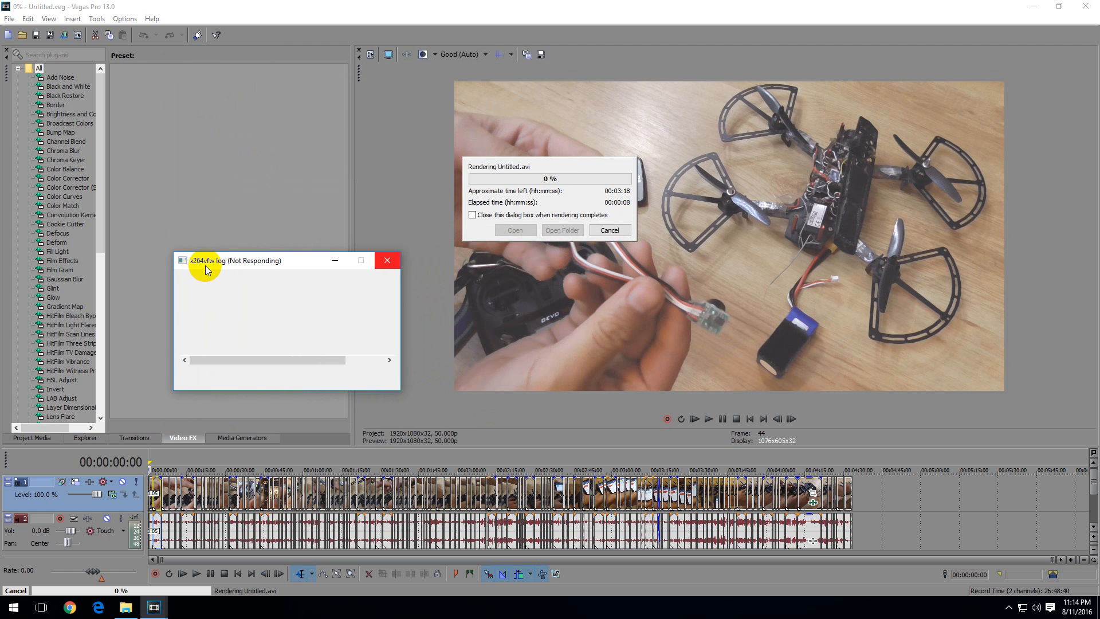